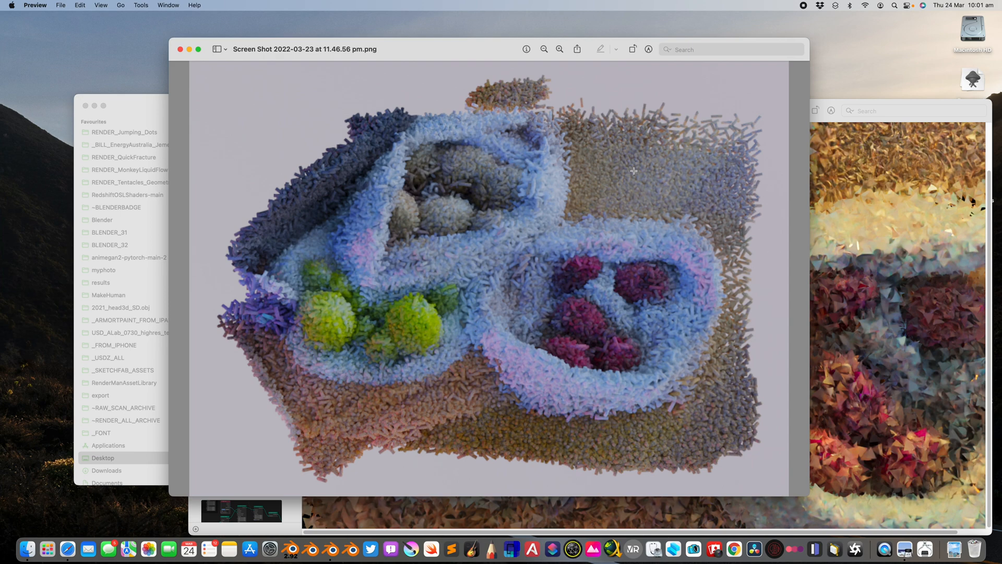
mouse_move(511, 271)
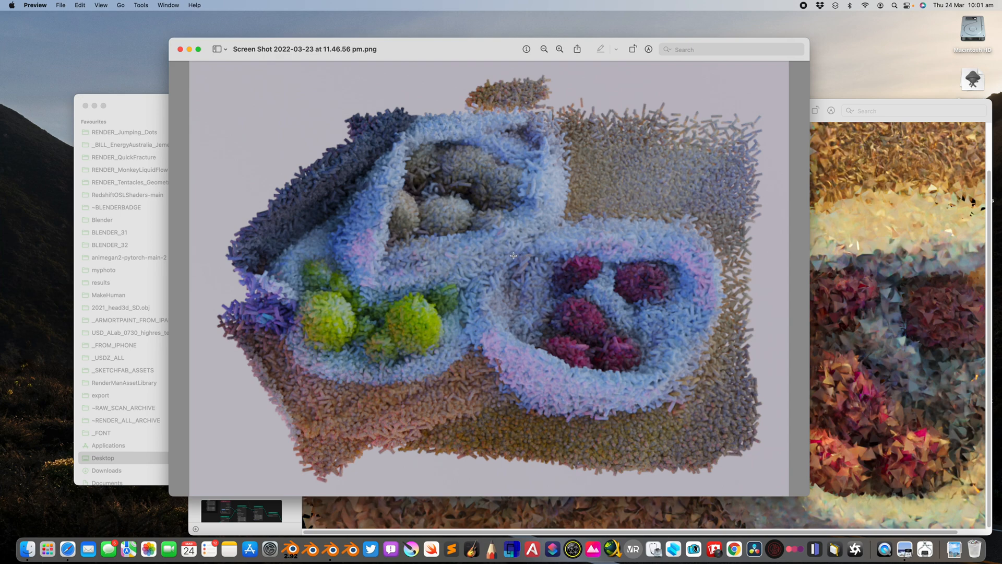
mouse_move(447, 298)
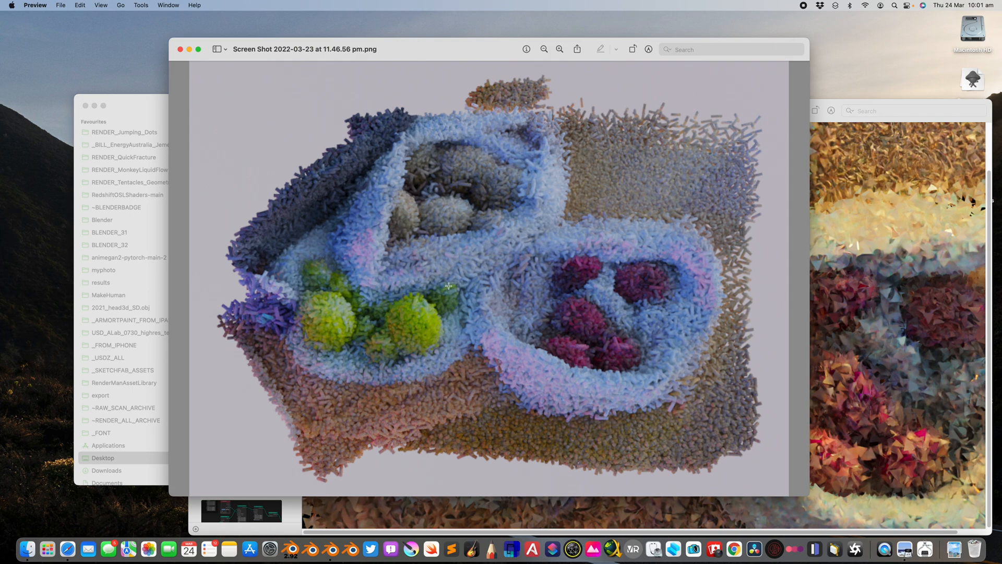
mouse_move(451, 284)
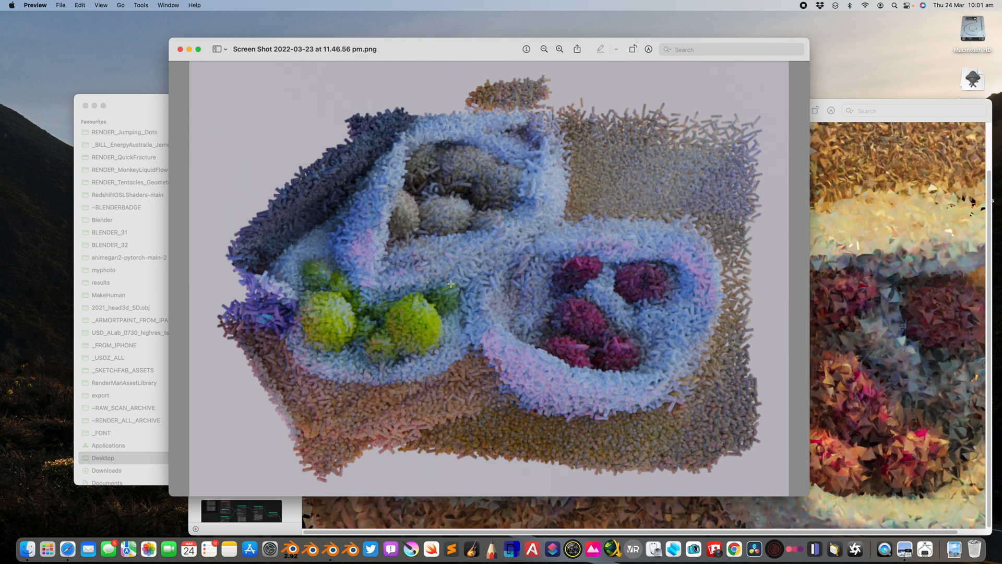
mouse_move(408, 205)
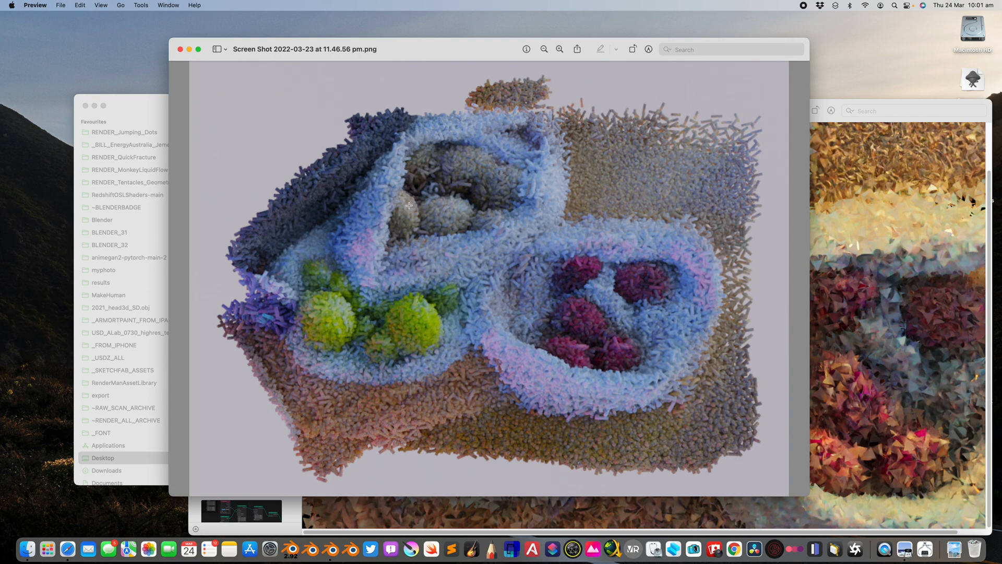
mouse_move(432, 223)
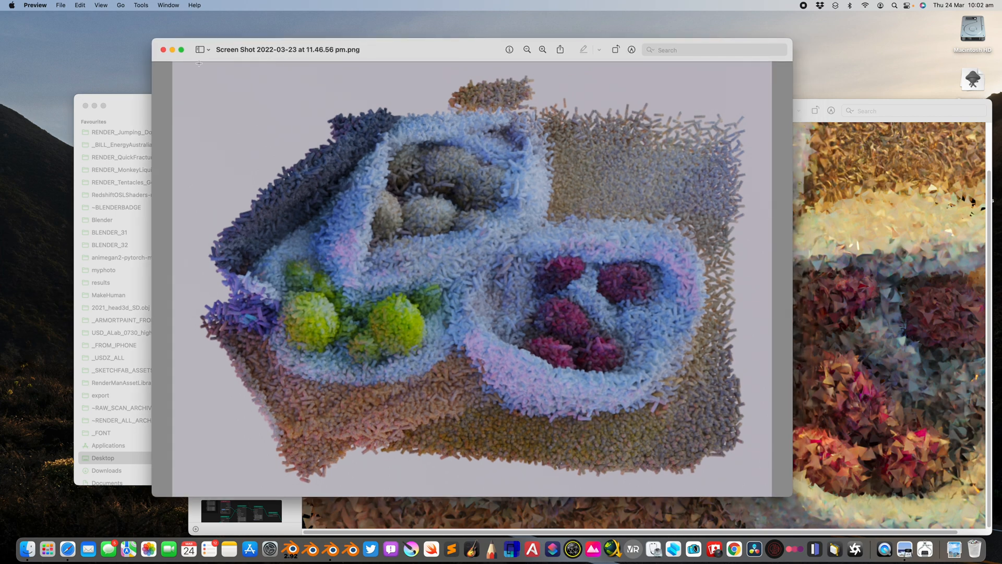
mouse_move(164, 50)
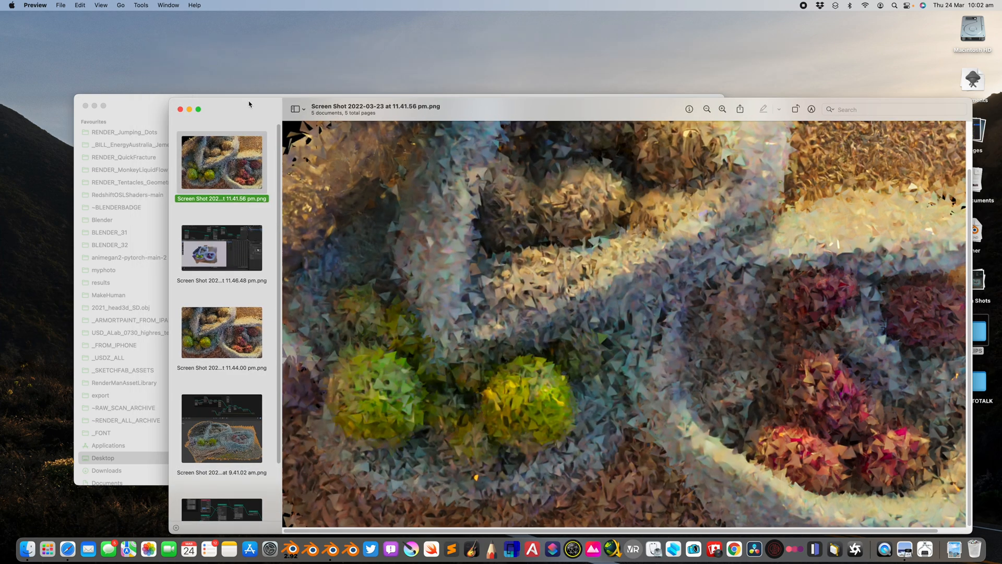
Browse the fruit-bowl and point-cloud node-setup screenshots in Preview's sidebar thumbnails
left_click(221, 247)
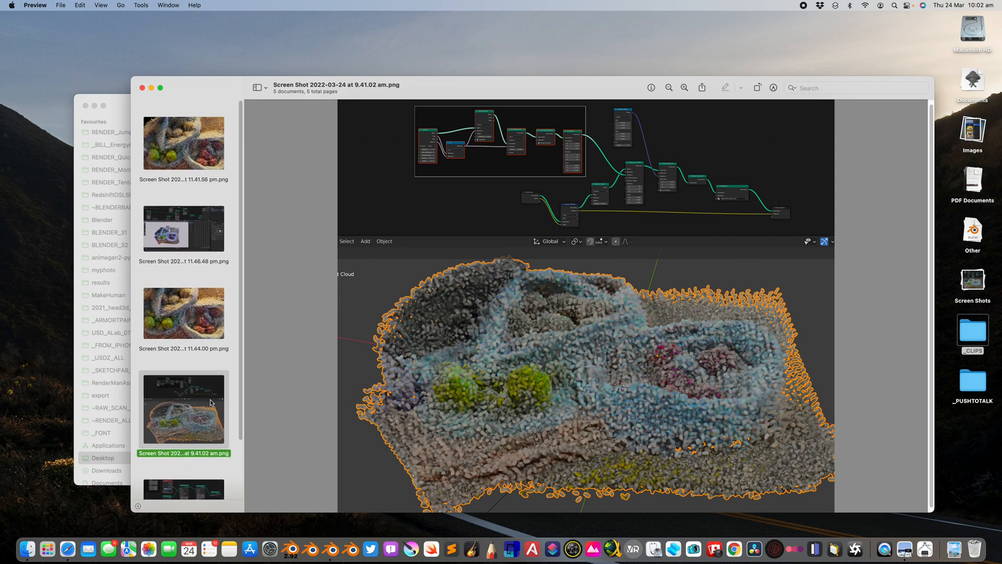
left_click(183, 143)
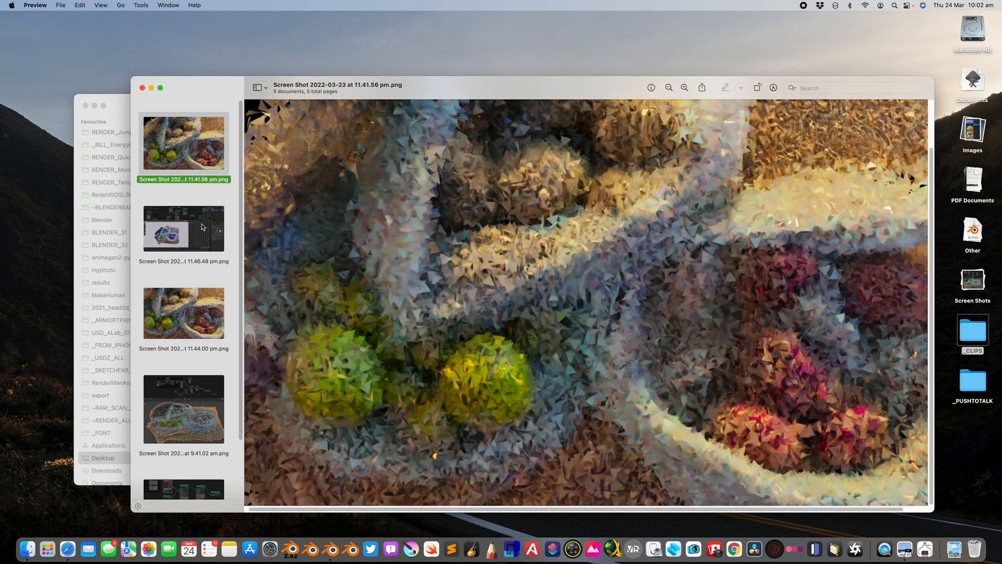
left_click(183, 312)
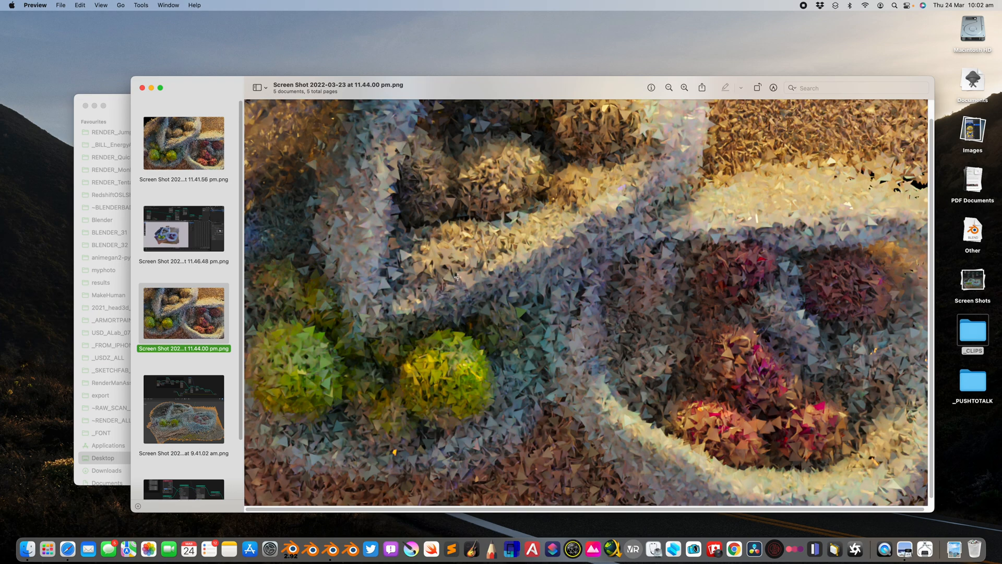
mouse_move(199, 393)
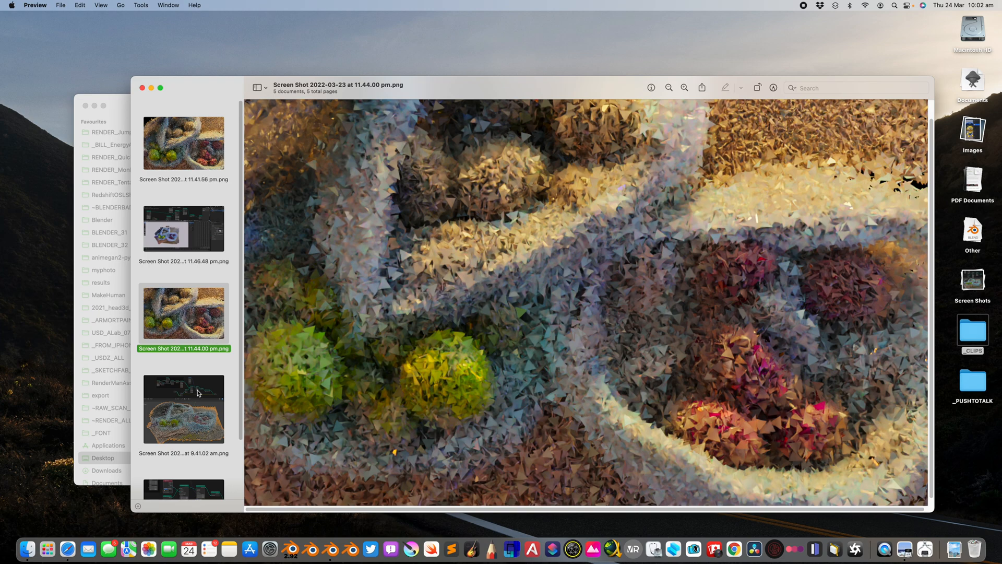
left_click(184, 409)
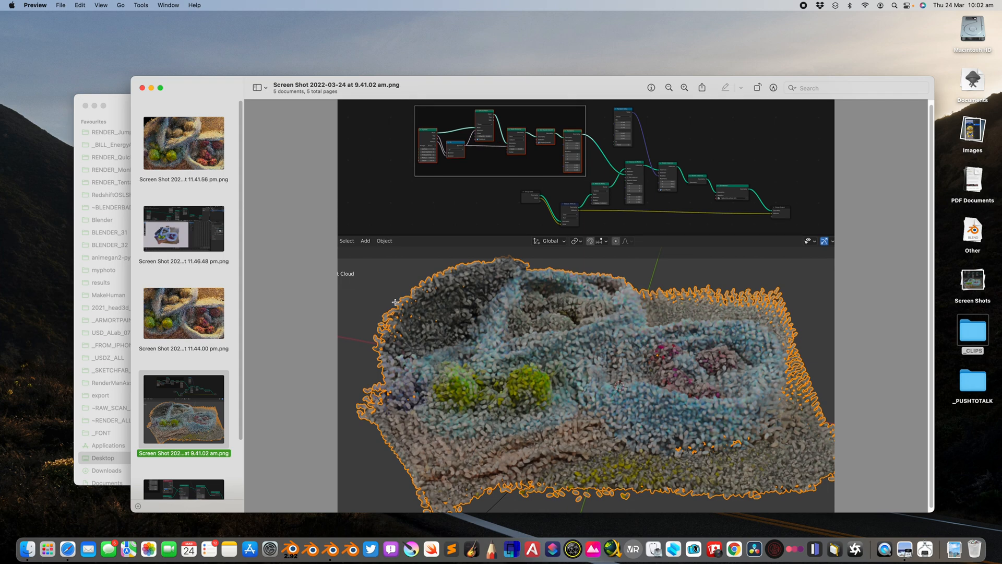
left_click(184, 312)
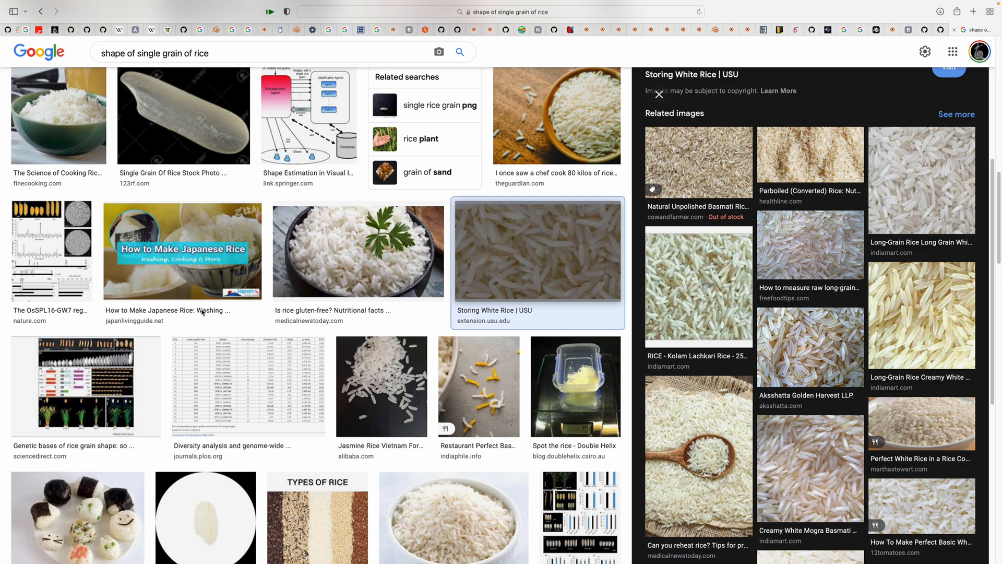
mouse_move(545, 232)
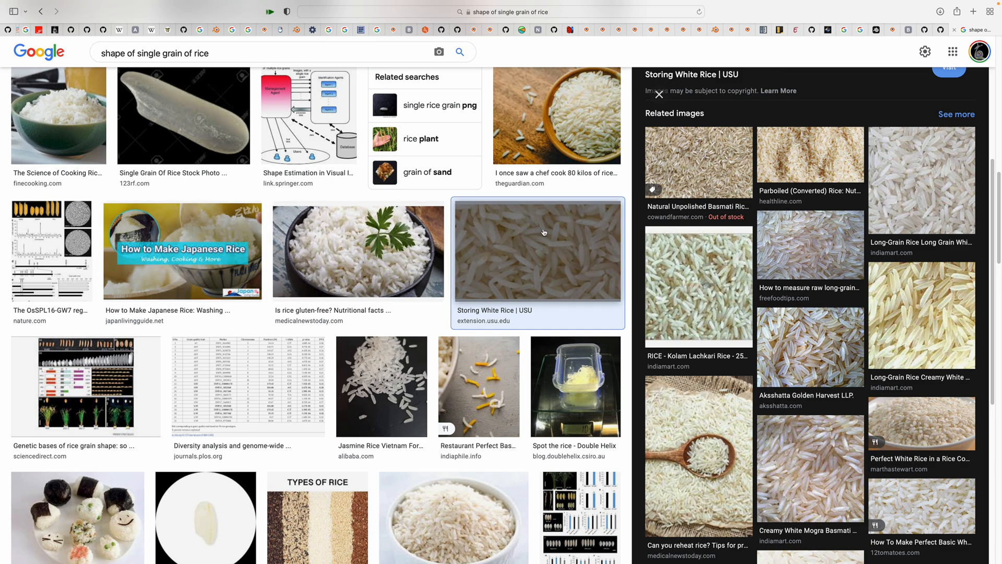
scroll("down", 3)
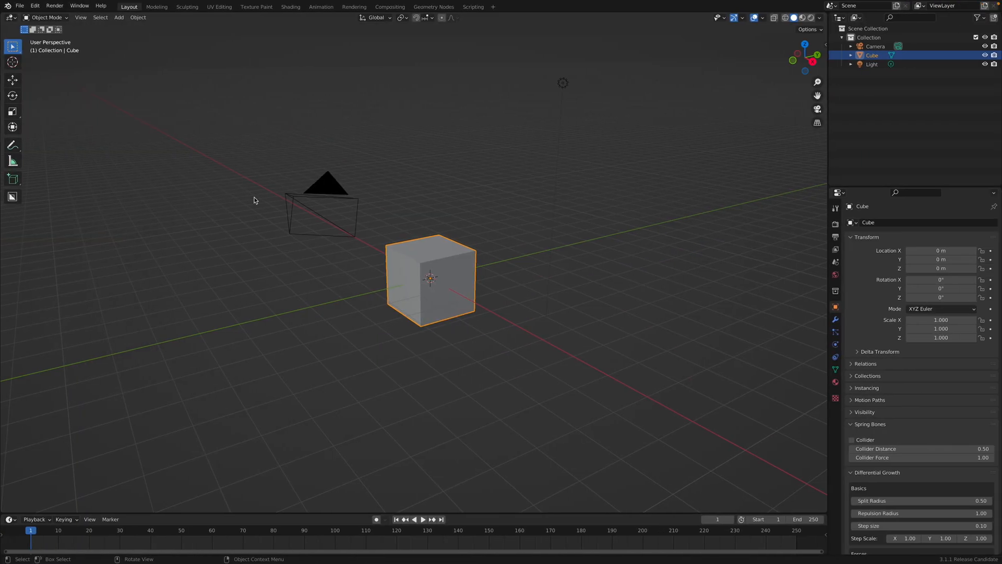
Load capsule_002.blend from the recent files list
left_click(21, 6)
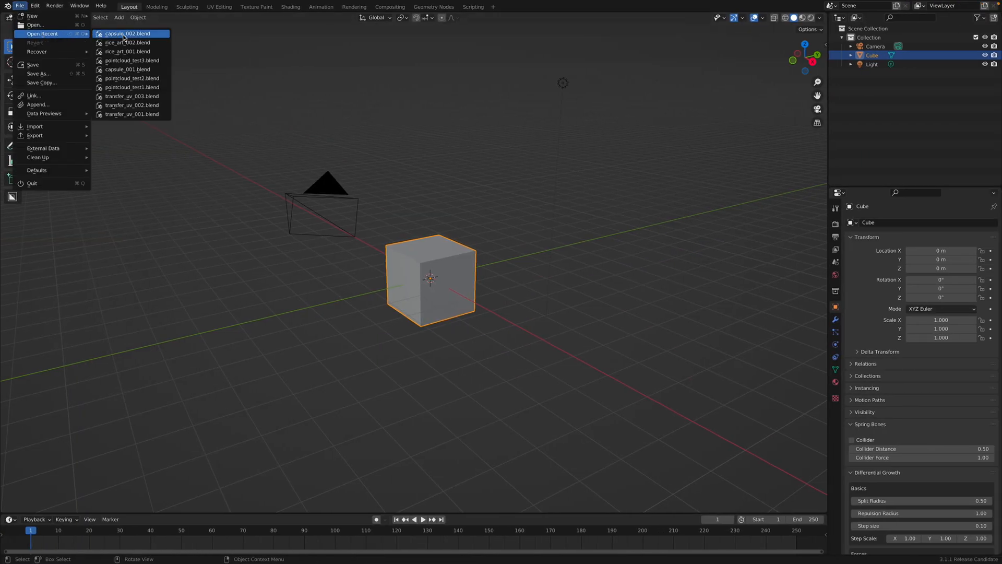
left_click(125, 33)
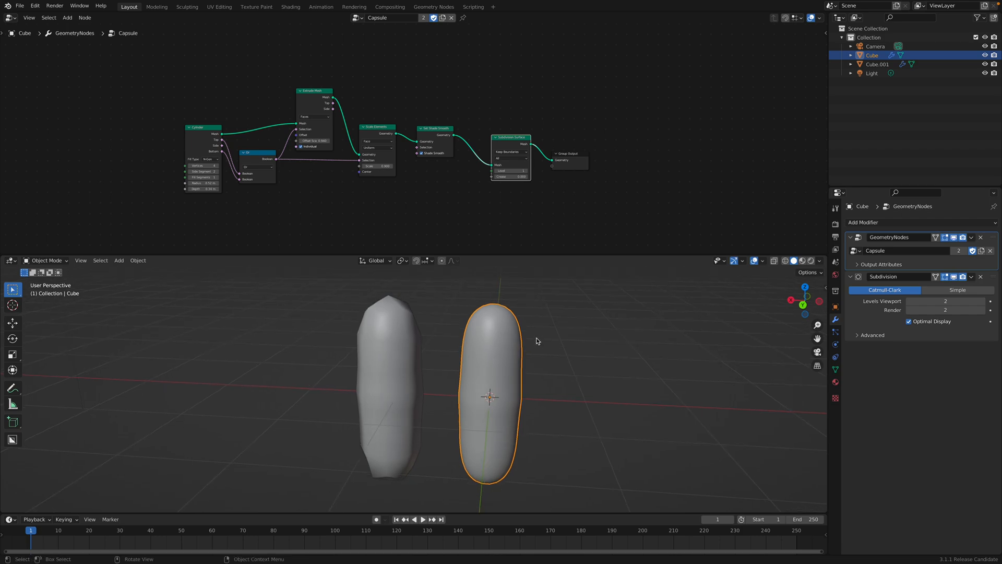
mouse_move(589, 347)
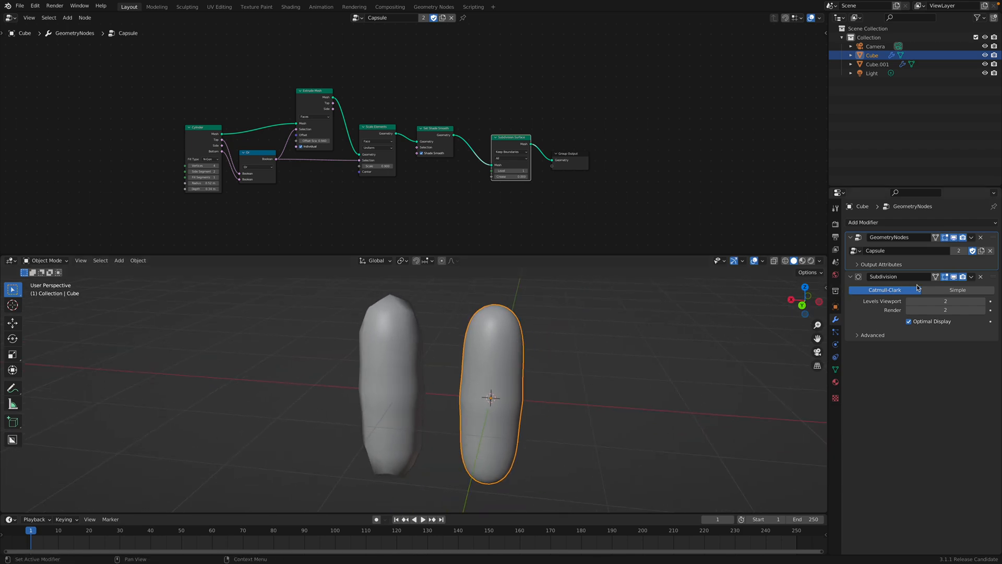
Slim the capsule by reducing cylinder radius/depth and end-face scale, keeping smooth shading on
left_click(980, 277)
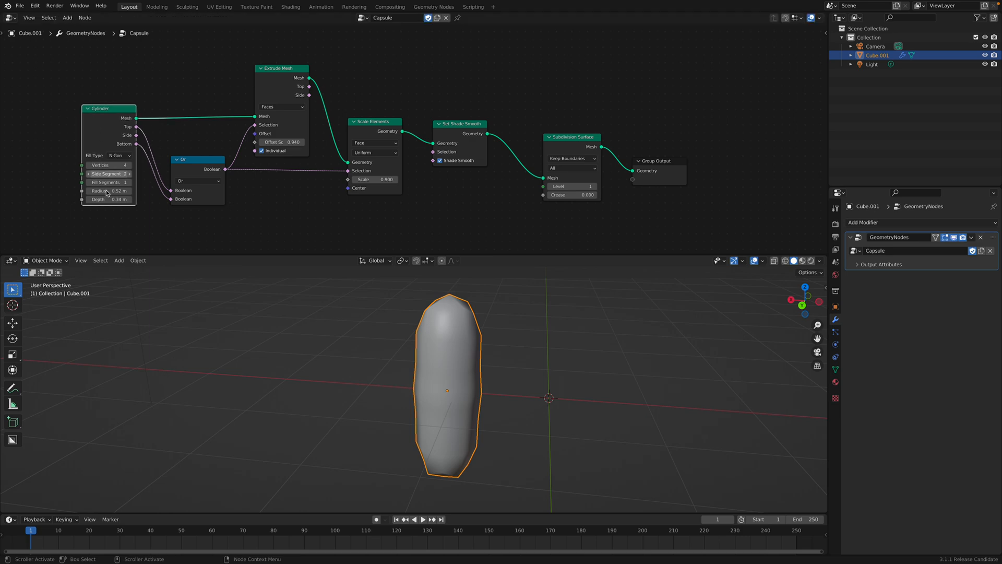
left_click_drag(127, 190, 103, 190)
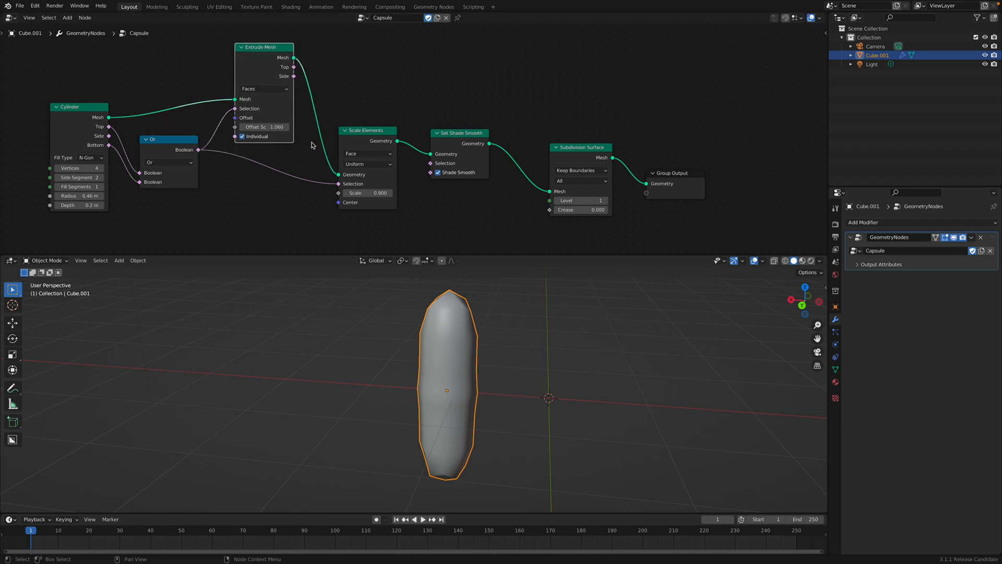
left_click_drag(383, 192, 358, 187)
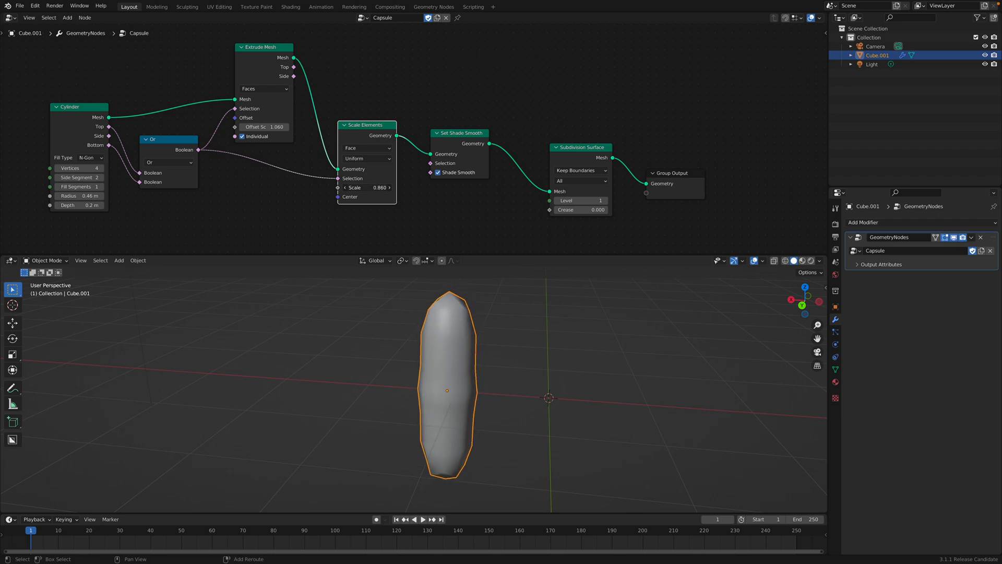
left_click_drag(366, 187, 354, 186)
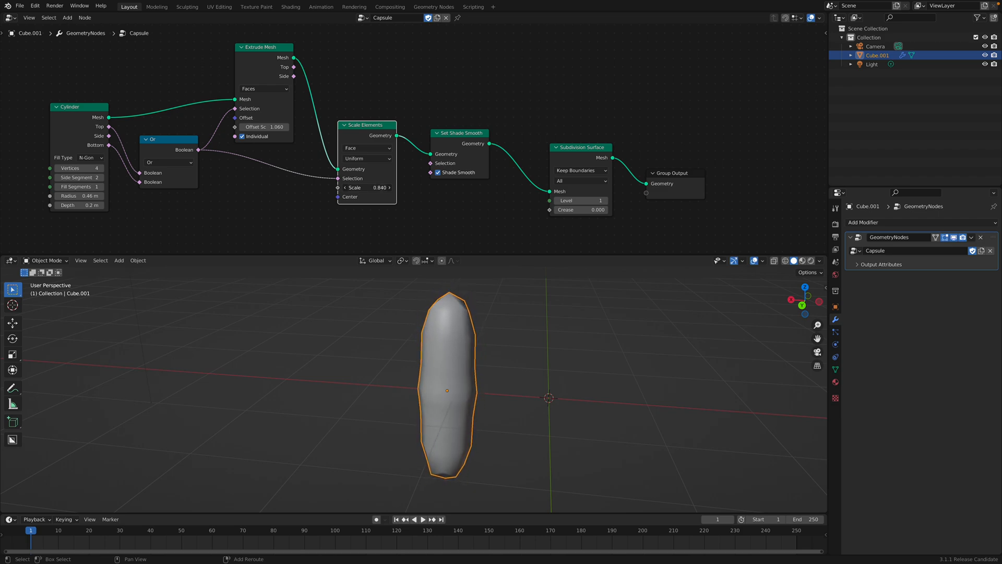
left_click(438, 173)
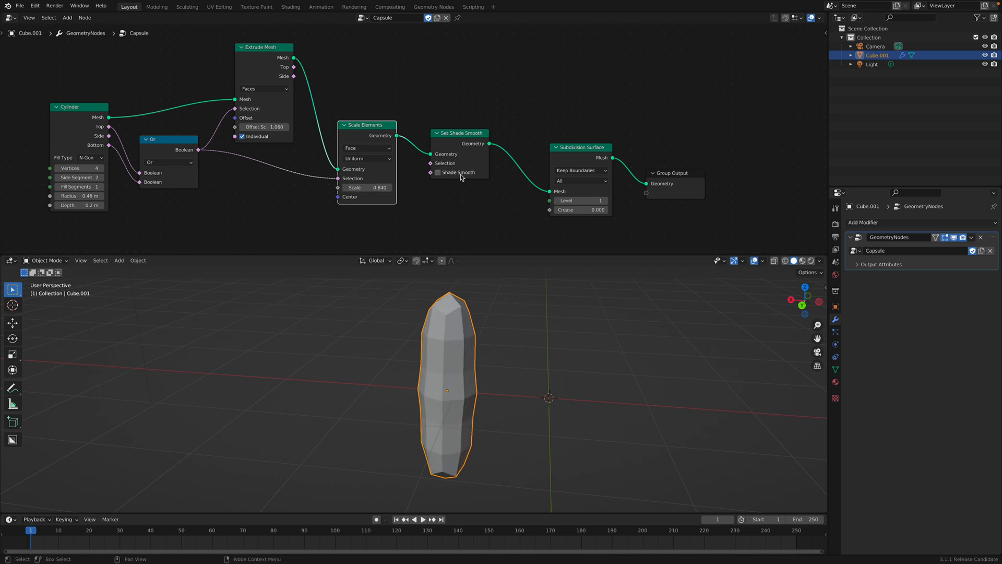
left_click(437, 172)
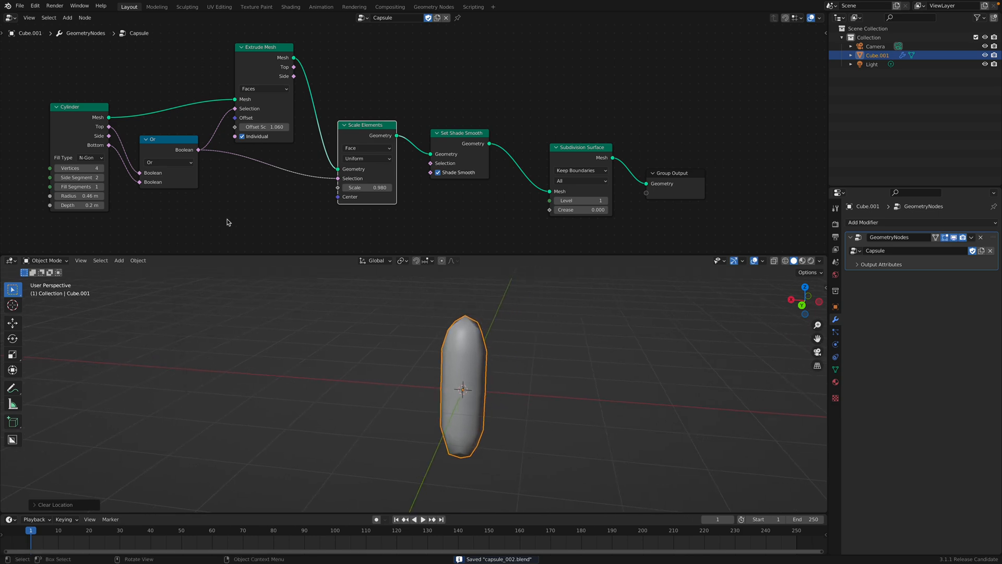
Start a new General scene and bring up the Import format list
left_click(20, 5)
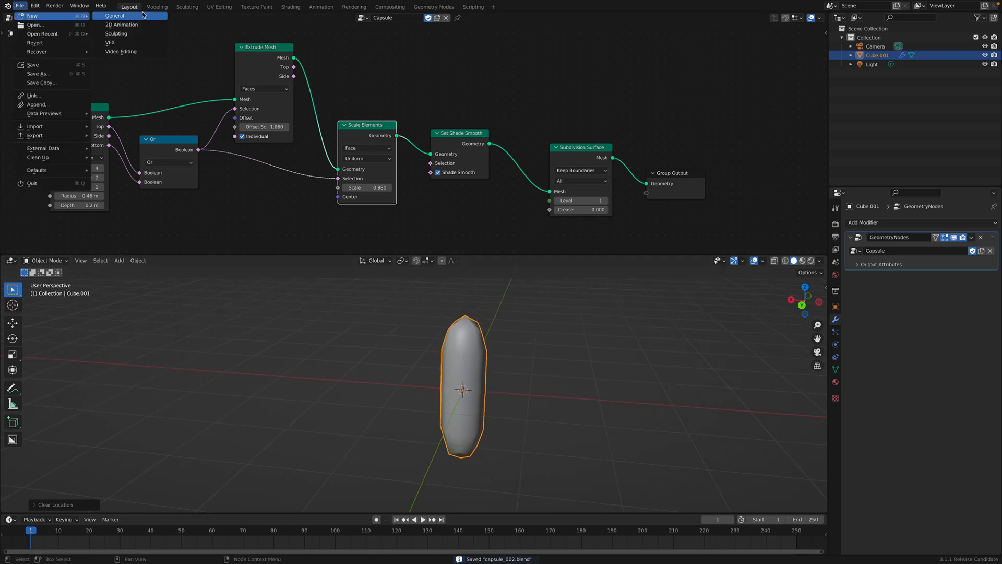
left_click(111, 14)
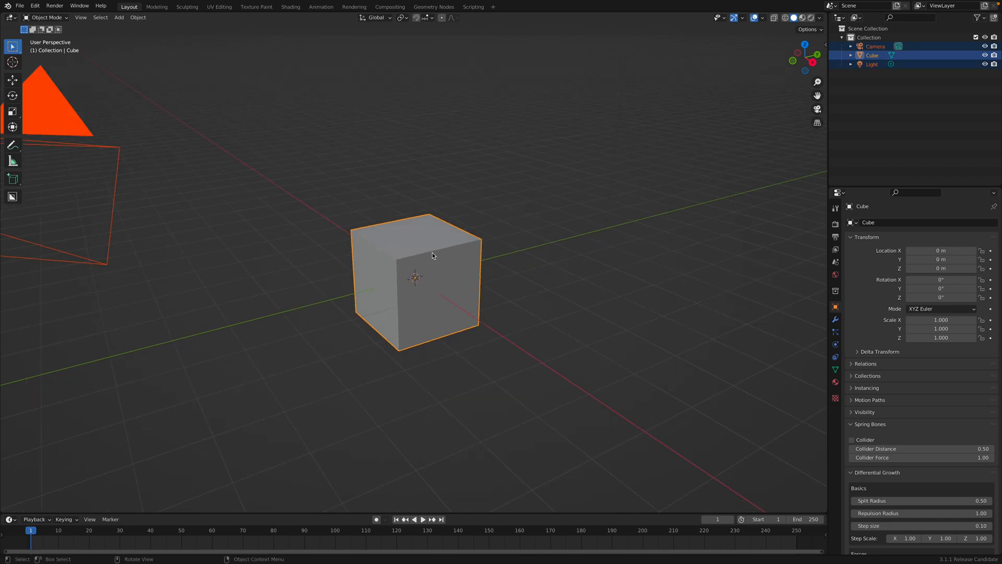
left_click(21, 6)
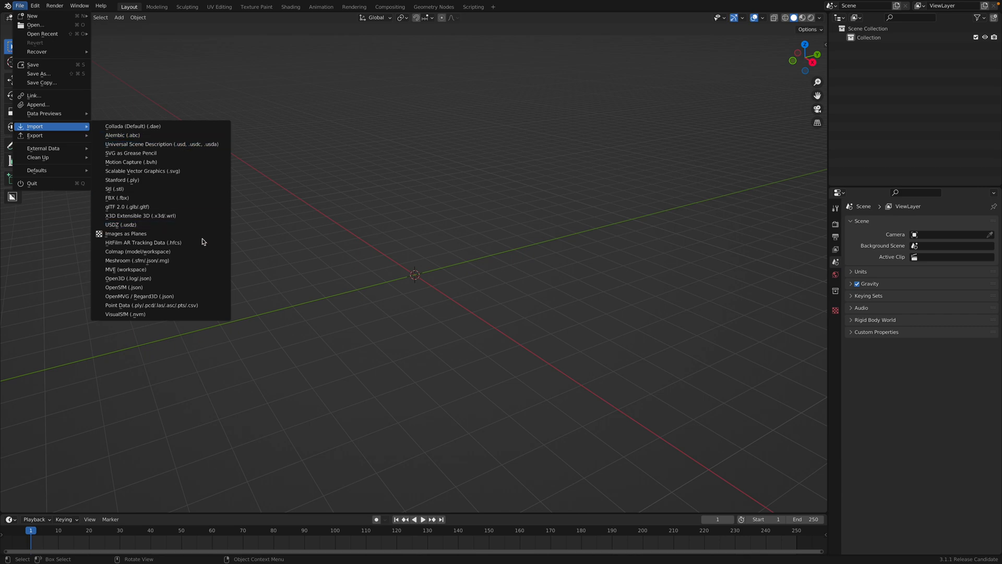
mouse_move(182, 304)
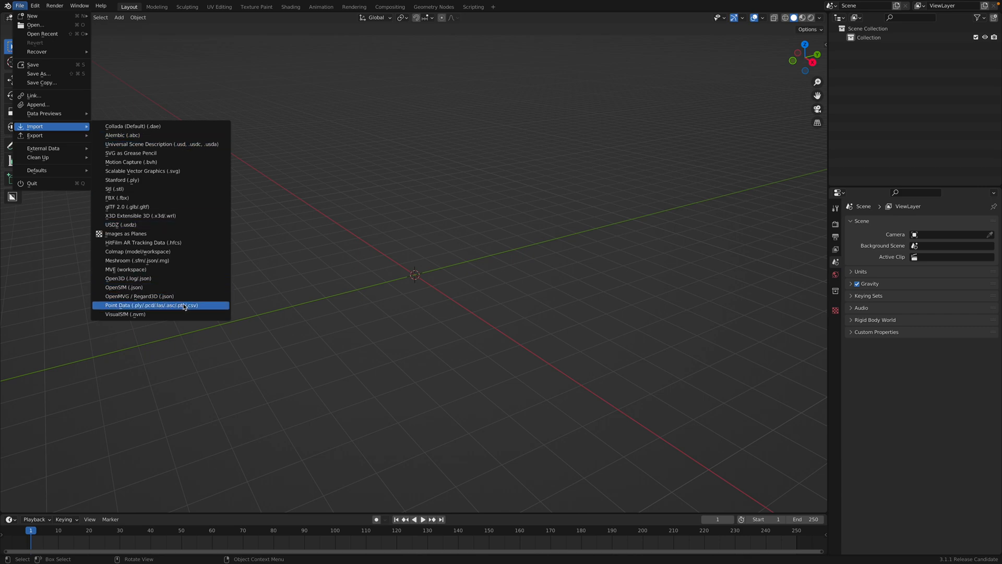
In Preferences Add-ons, search 'photo' and show the Photogrammetry Import Export add-on details
left_click(33, 5)
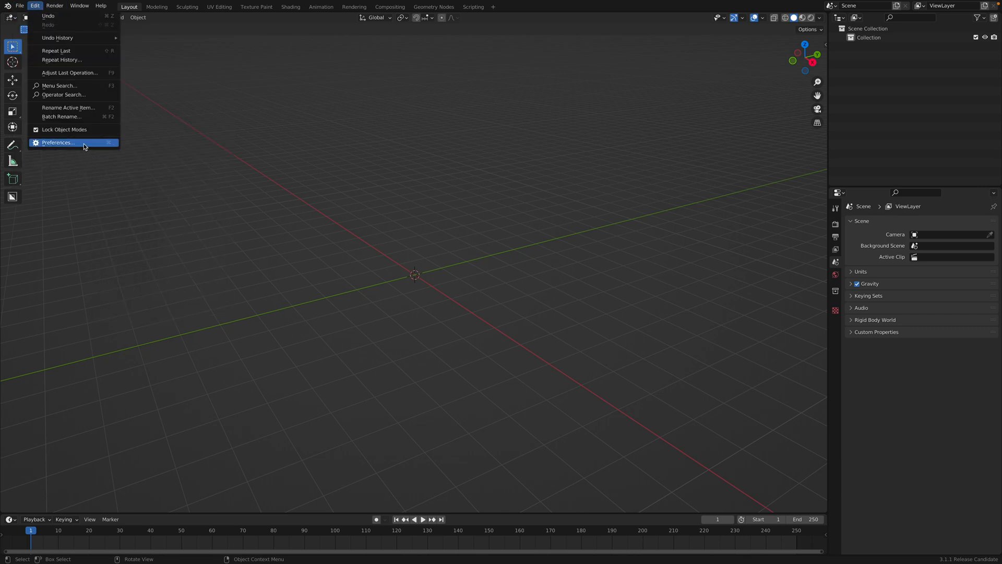
left_click(59, 142)
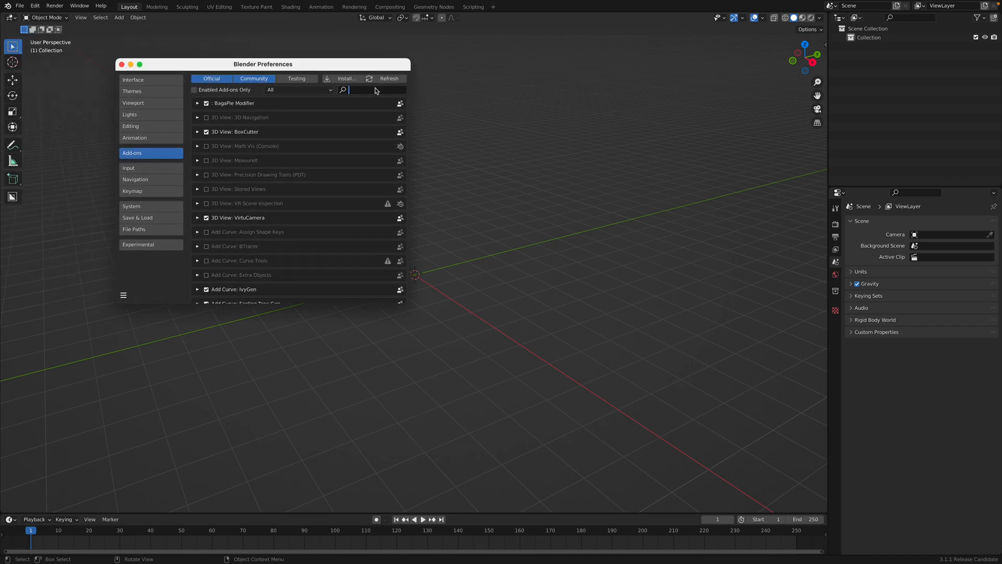
type("photo")
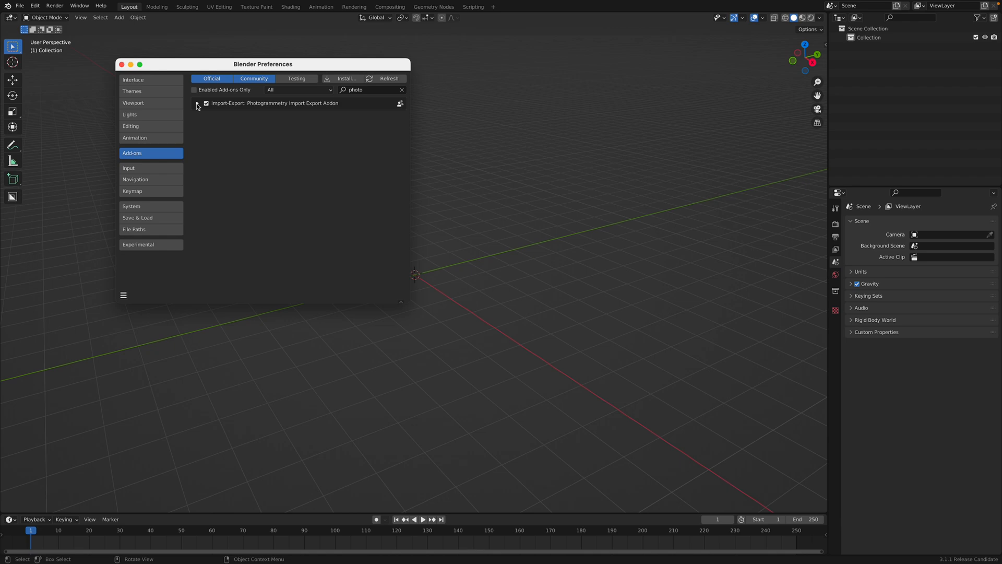
left_click(199, 102)
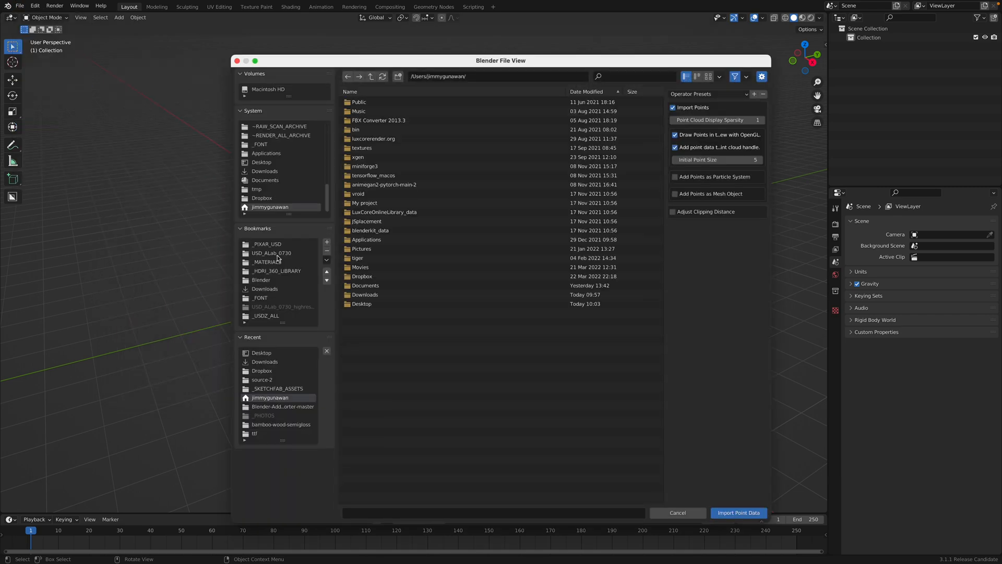
Import potions.ply from Downloads with Add Points as Mesh Object enabled
left_click(265, 171)
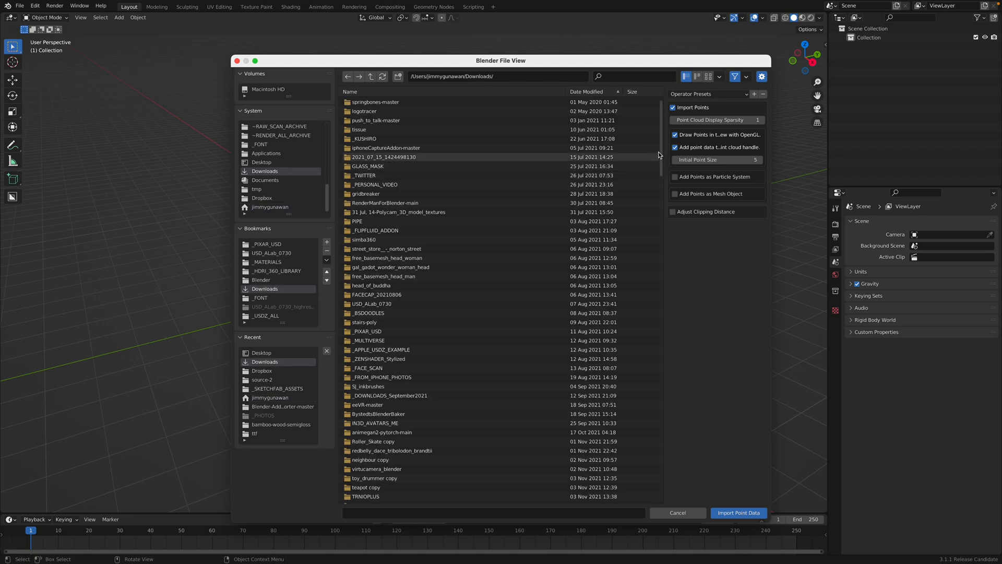
scroll("down", 3)
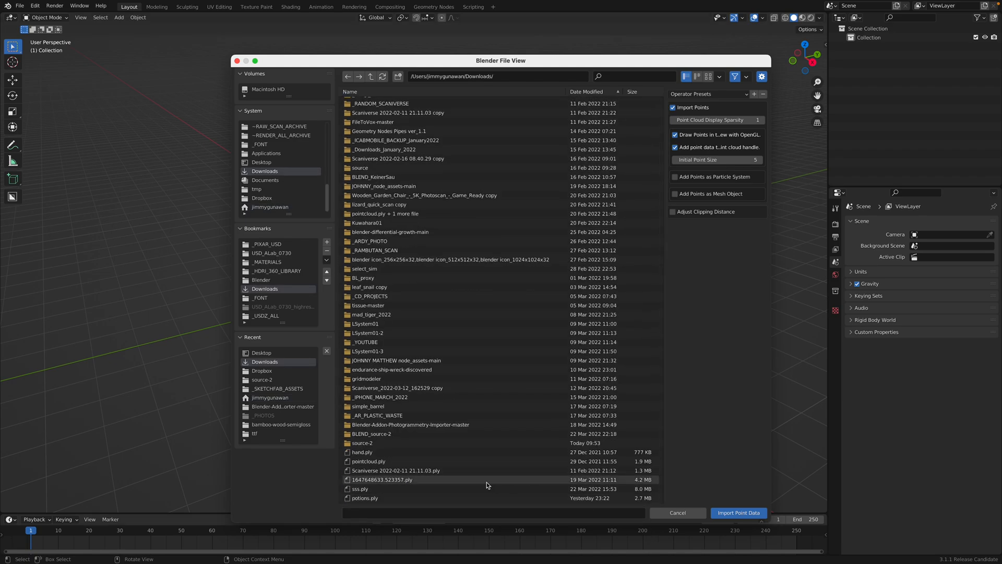
left_click(366, 497)
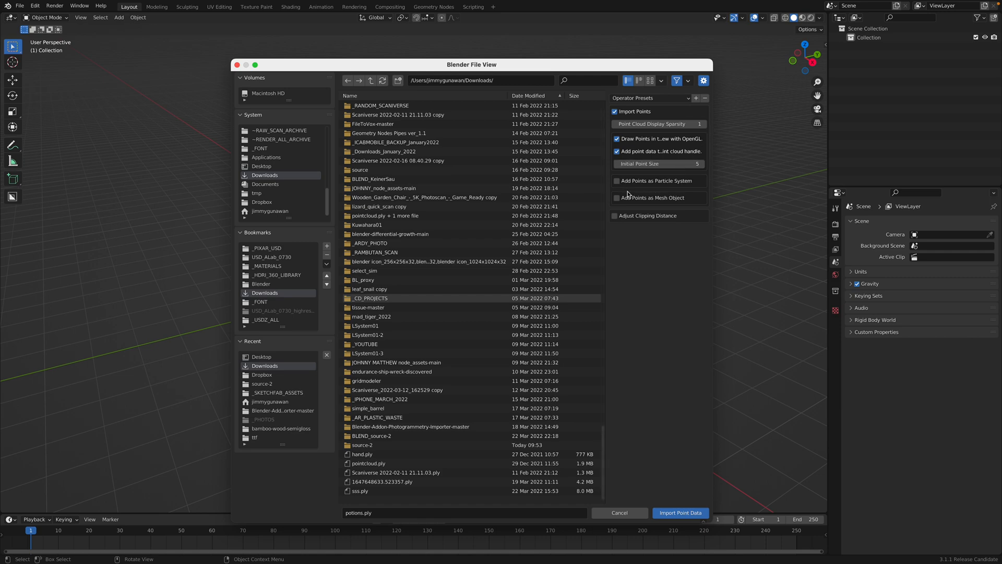
left_click(616, 199)
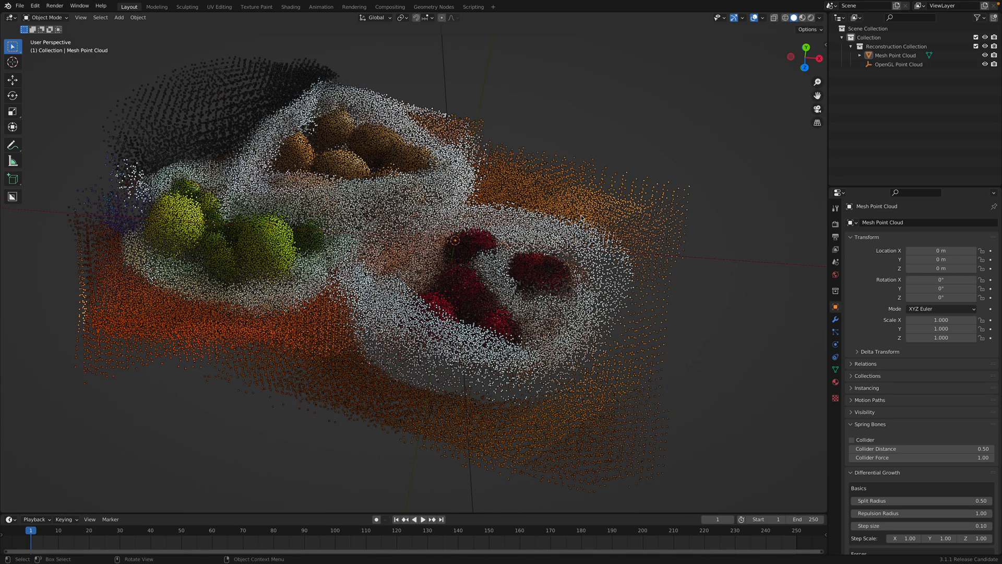
Delete the OpenGL Point Cloud and inspect the mesh cloud's colors custom property
right_click(901, 65)
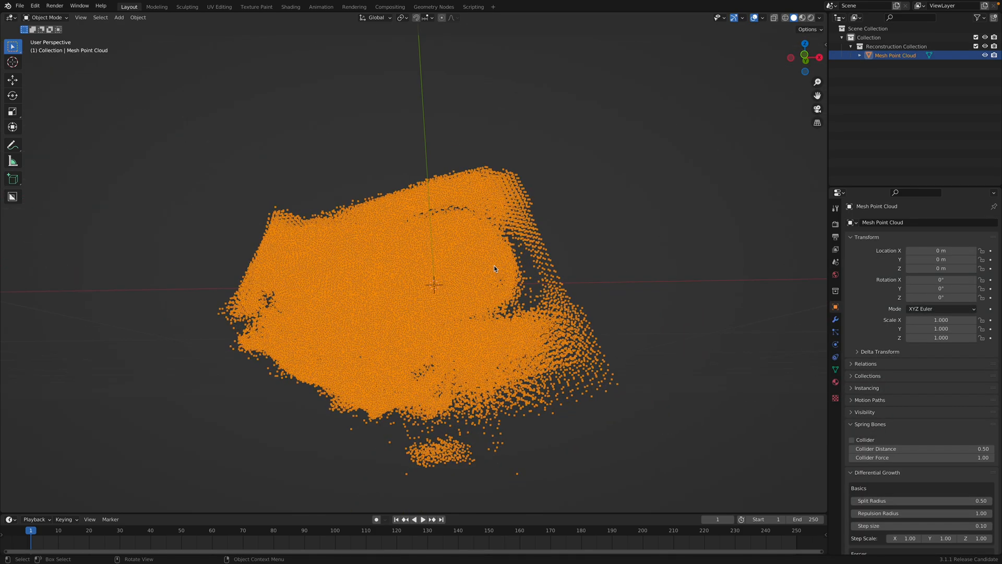
scroll("down", 3)
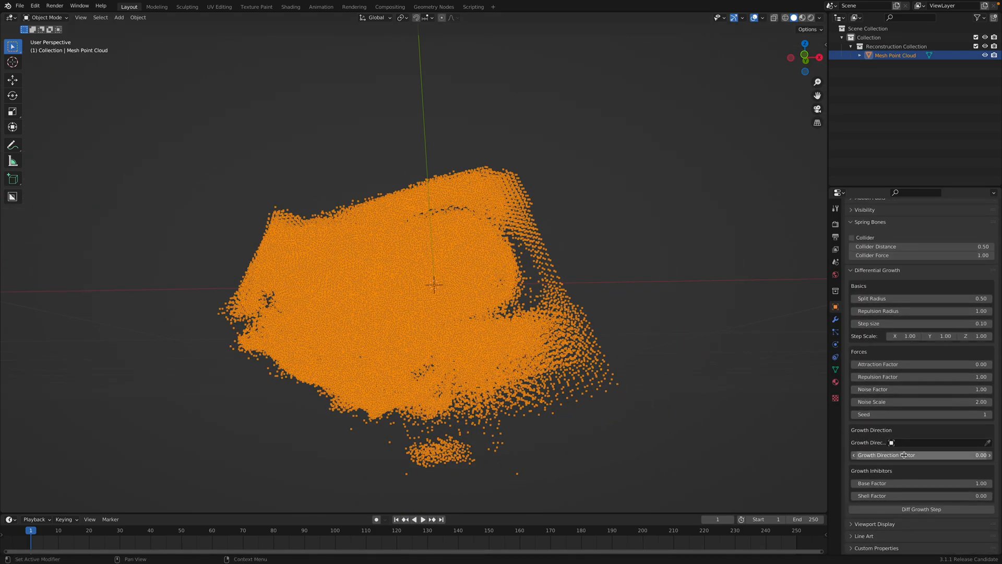
scroll("down", 3)
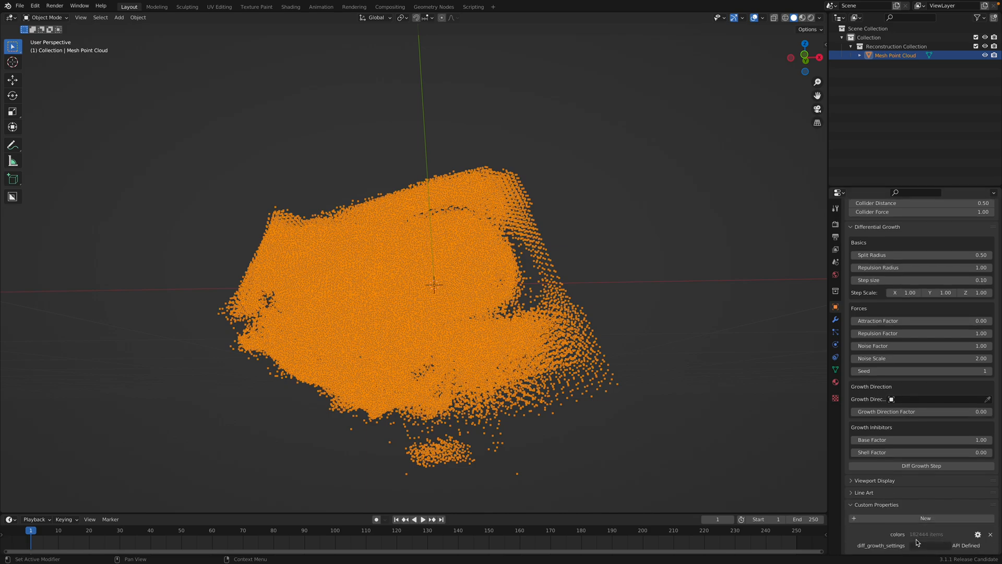
mouse_move(924, 555)
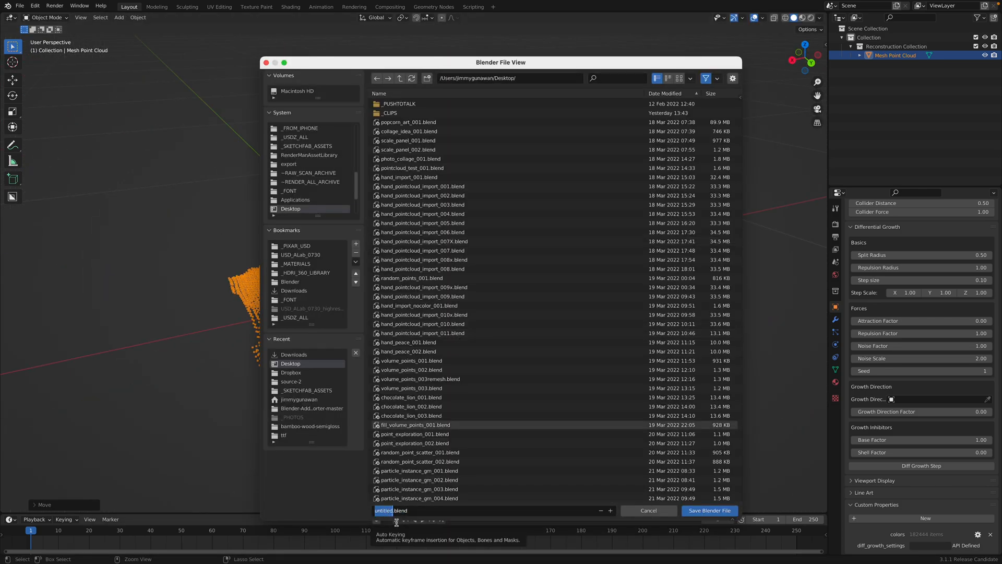
Save the scene to the Desktop as sushiriceart_001.blend
type("sushiriceart_")
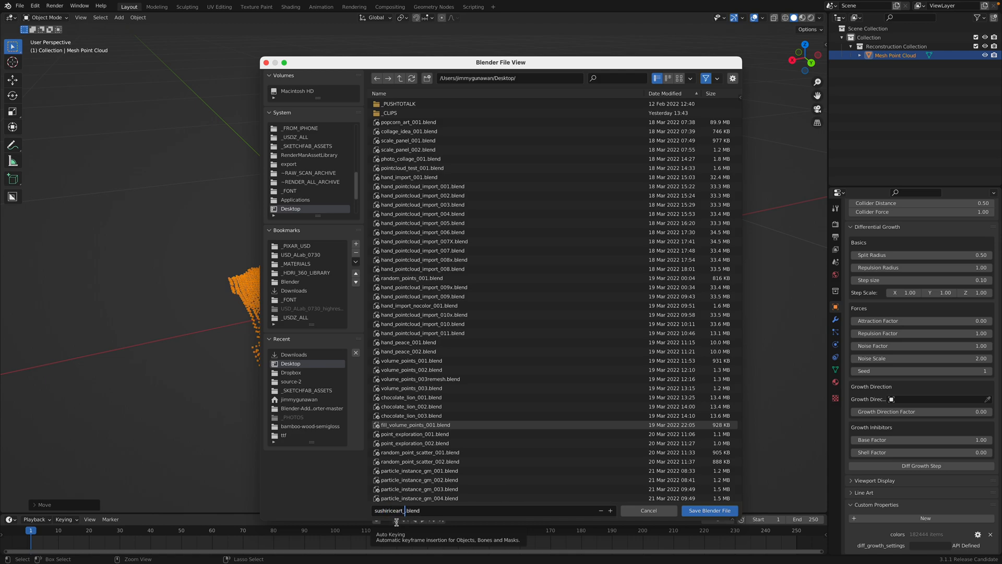
left_click(710, 511)
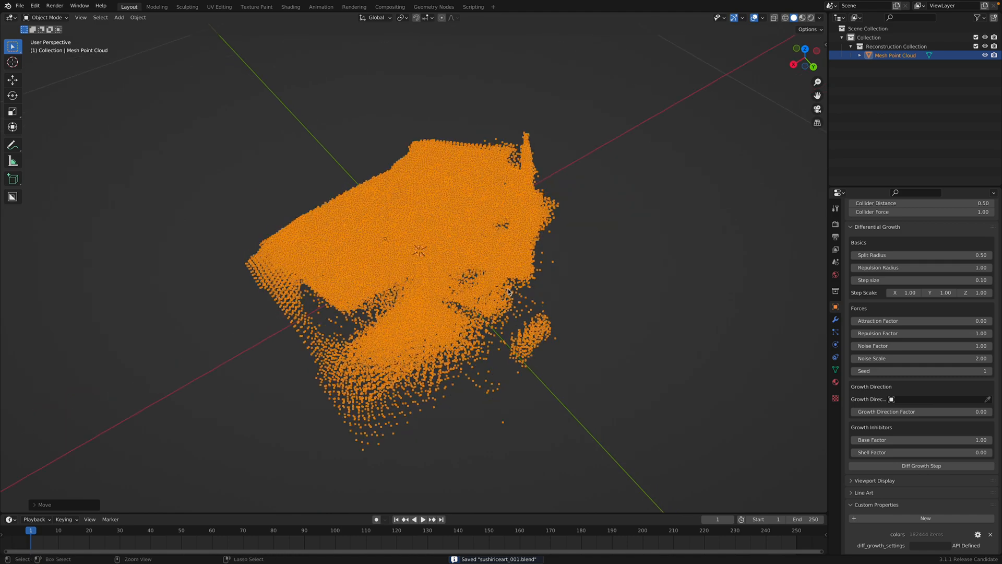
Append NodeTree.003 from pointcloud_test3.blend, sorting files by newest first
left_click(21, 6)
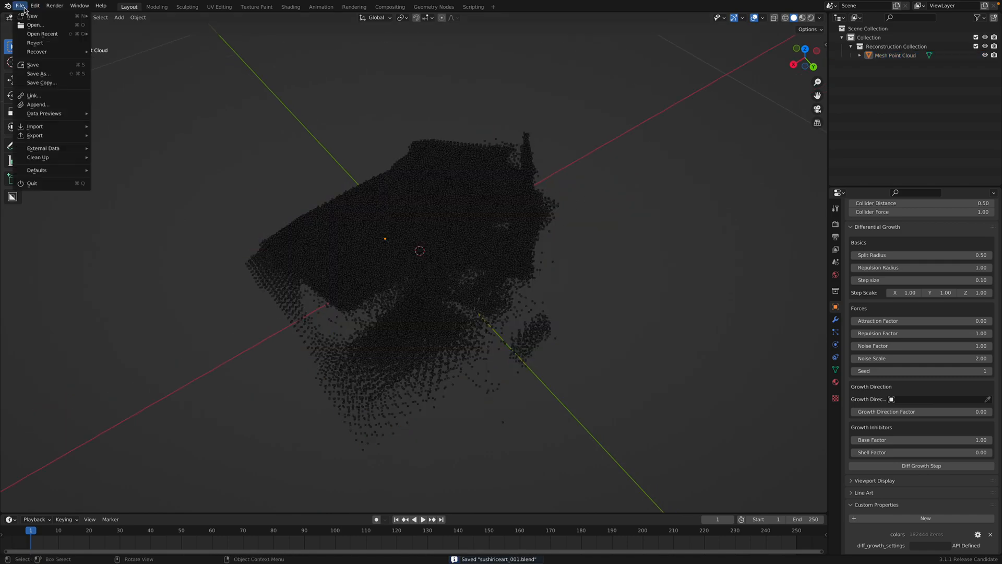
mouse_move(52, 112)
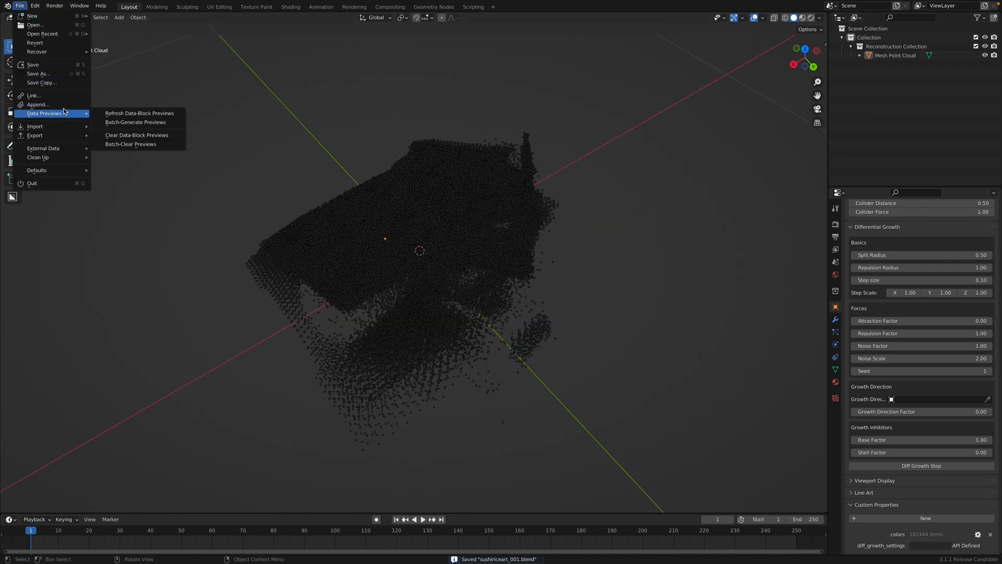
left_click(38, 104)
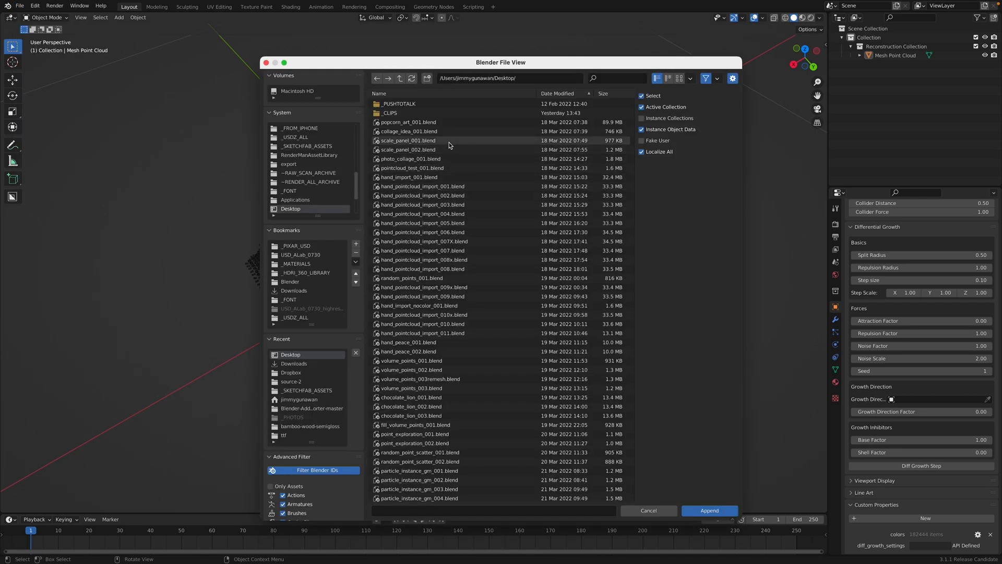
left_click(558, 93)
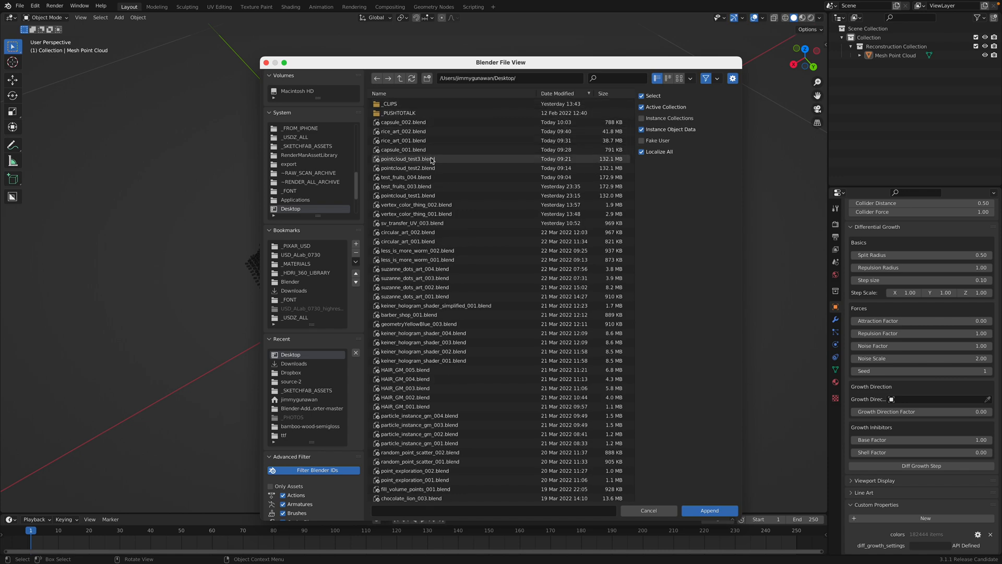
double_click(405, 159)
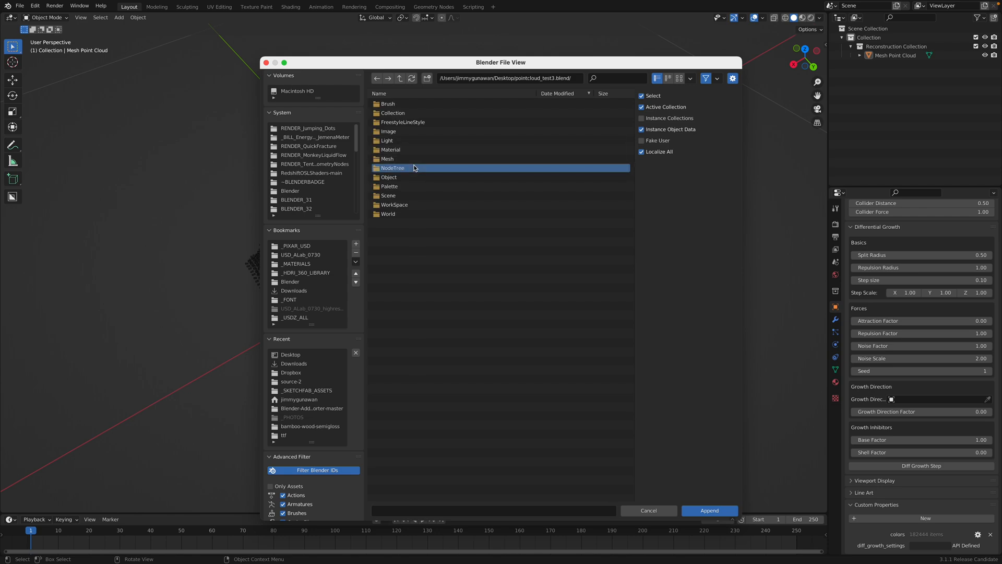
double_click(392, 167)
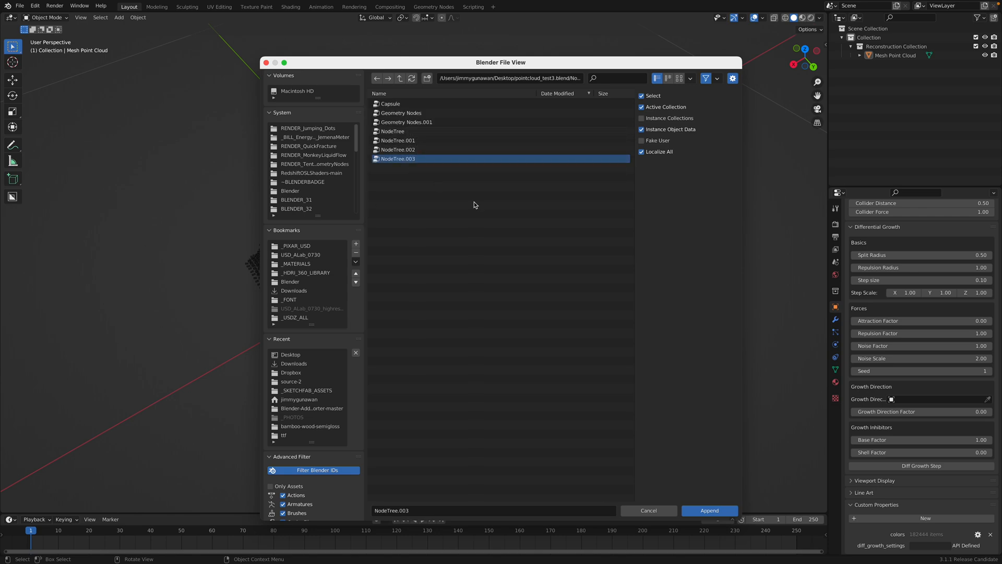
mouse_move(603, 380)
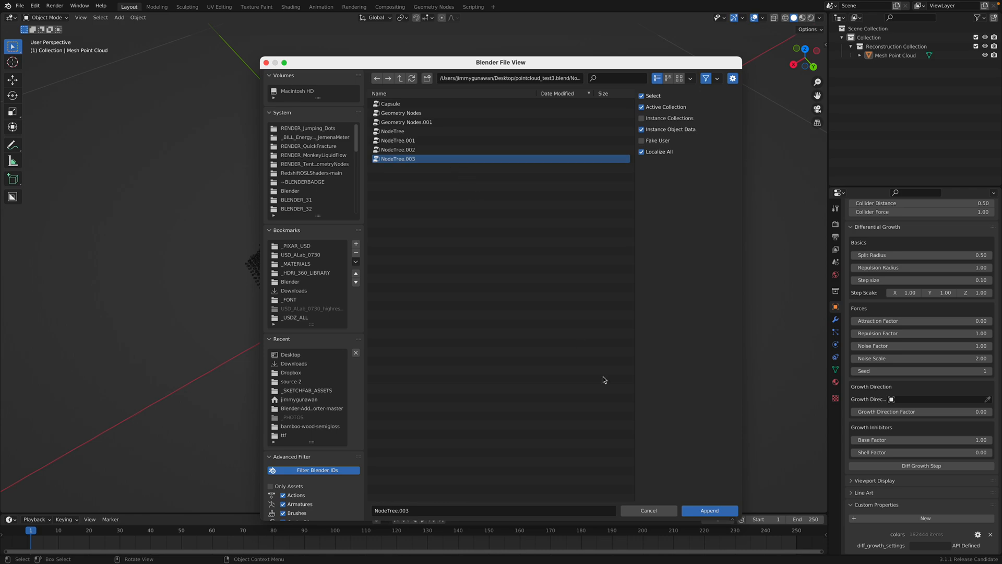
mouse_move(536, 343)
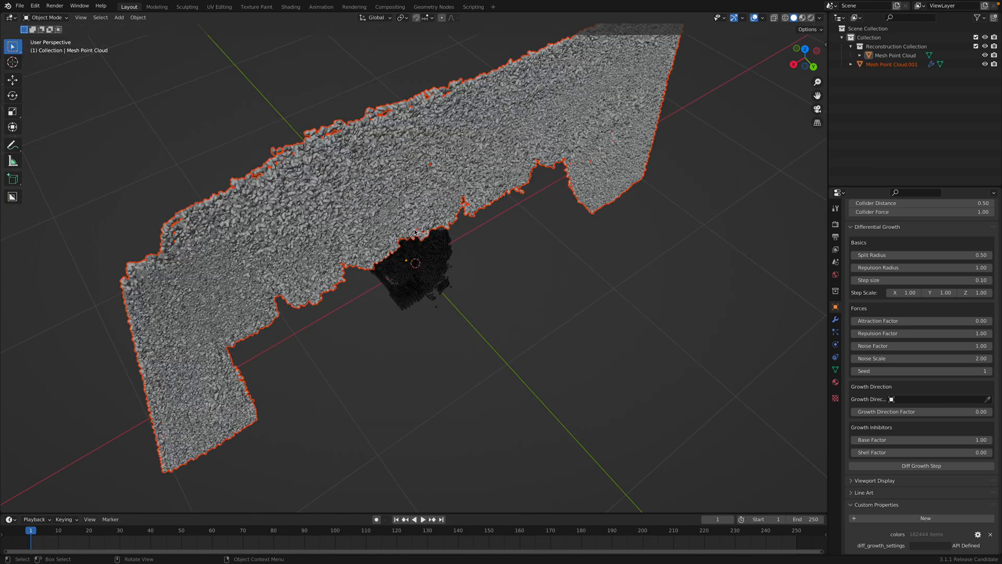
mouse_move(538, 235)
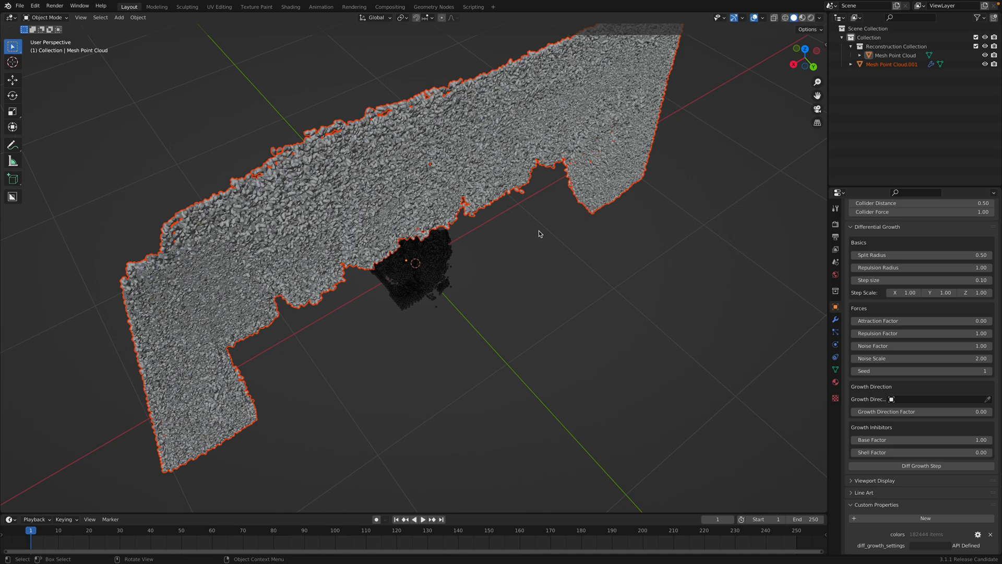
Select the extra appended Mesh Point Cloud.001 object for removal
left_click_drag(538, 233, 497, 141)
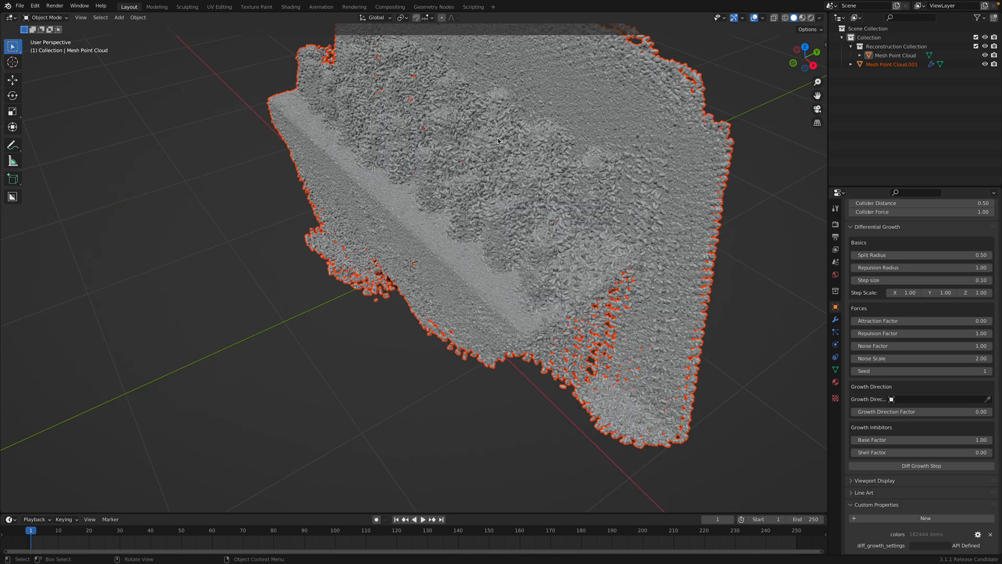
mouse_move(516, 152)
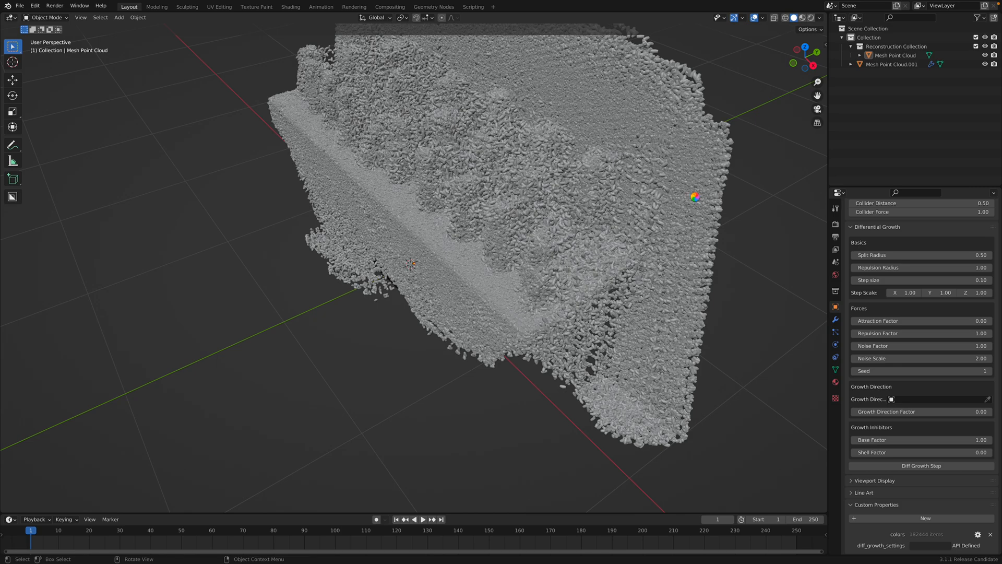
left_click(895, 65)
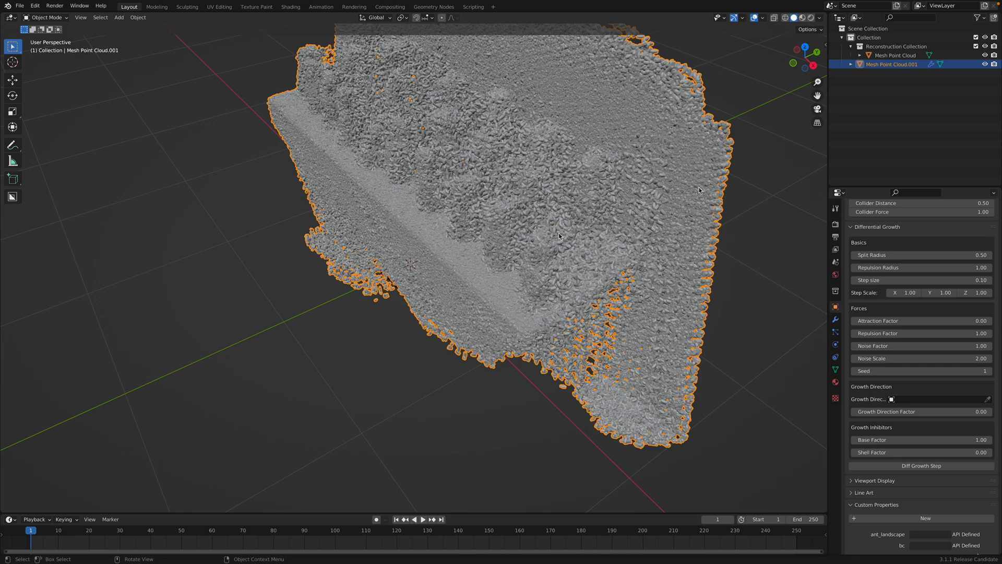
mouse_move(537, 235)
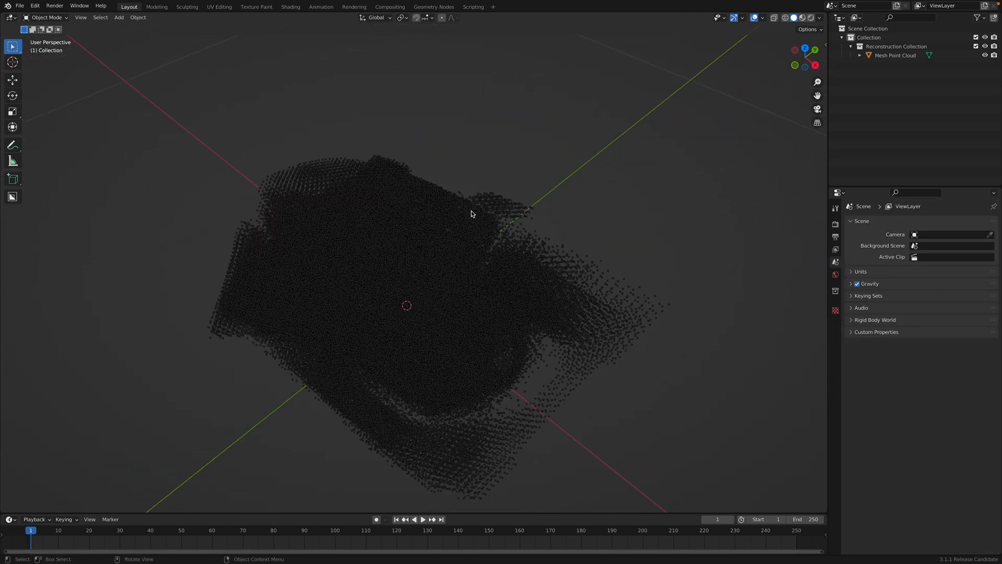
Select Mesh Point Cloud, check its colors property and continue without saving pending changes
left_click(895, 55)
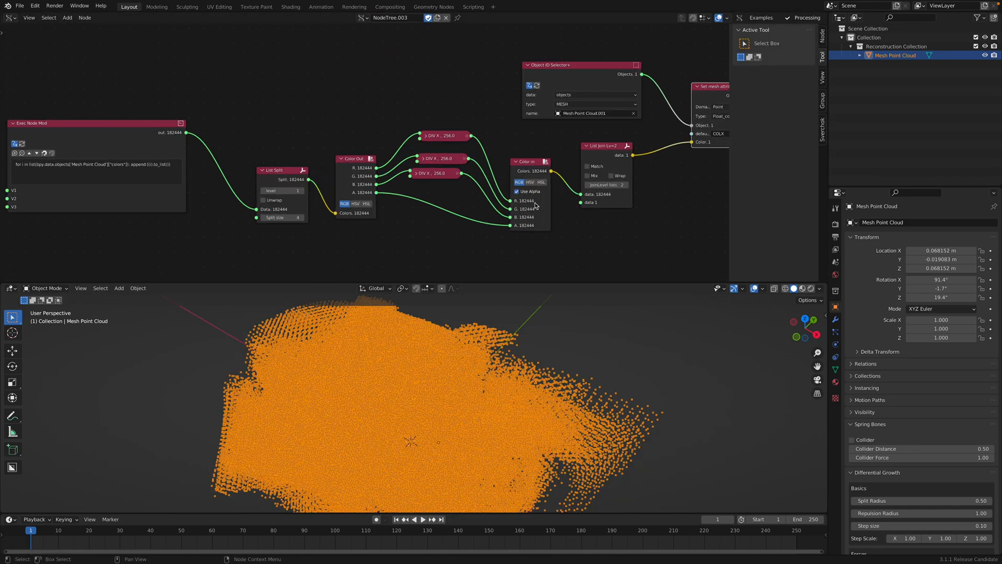
left_click(595, 113)
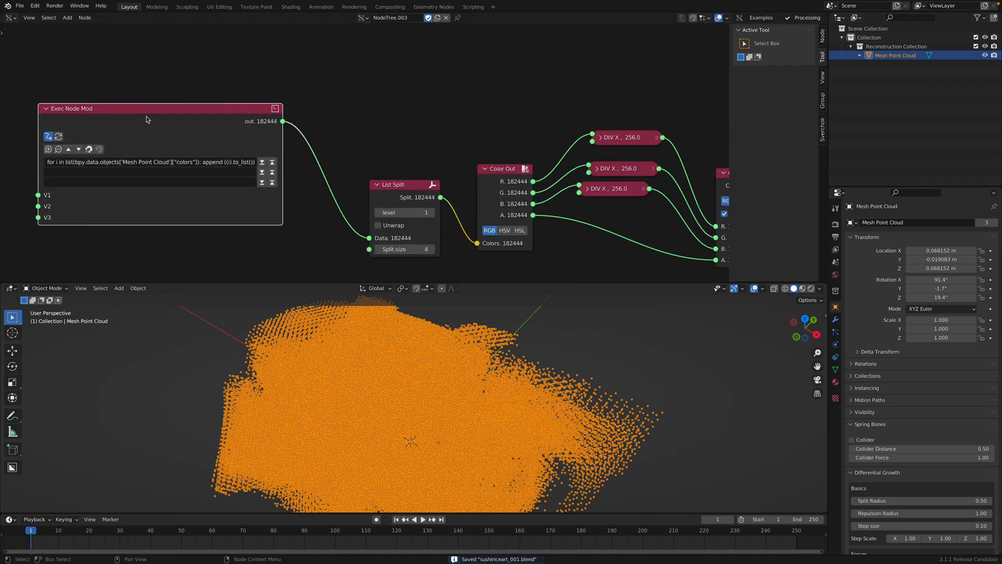
mouse_move(119, 119)
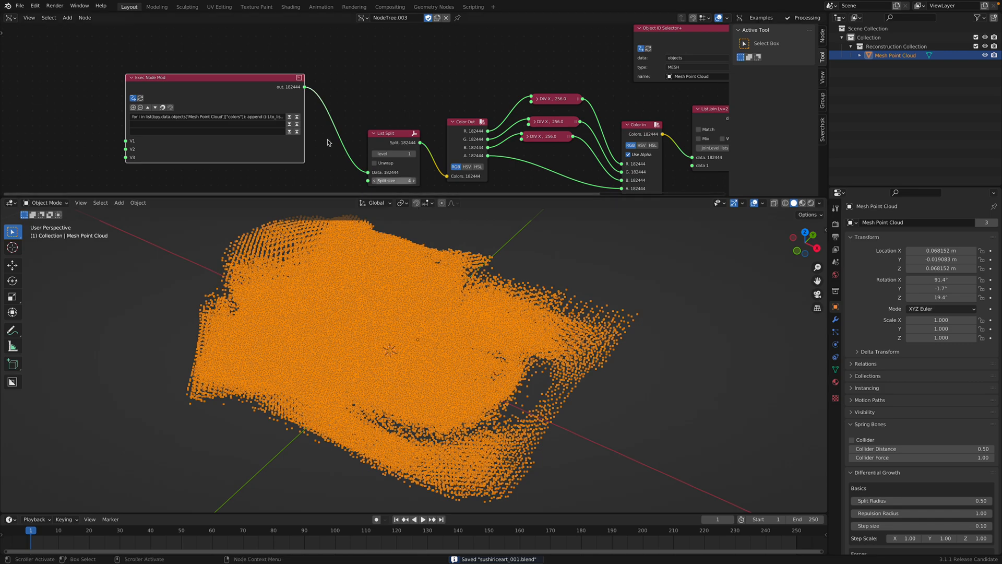
left_click(22, 6)
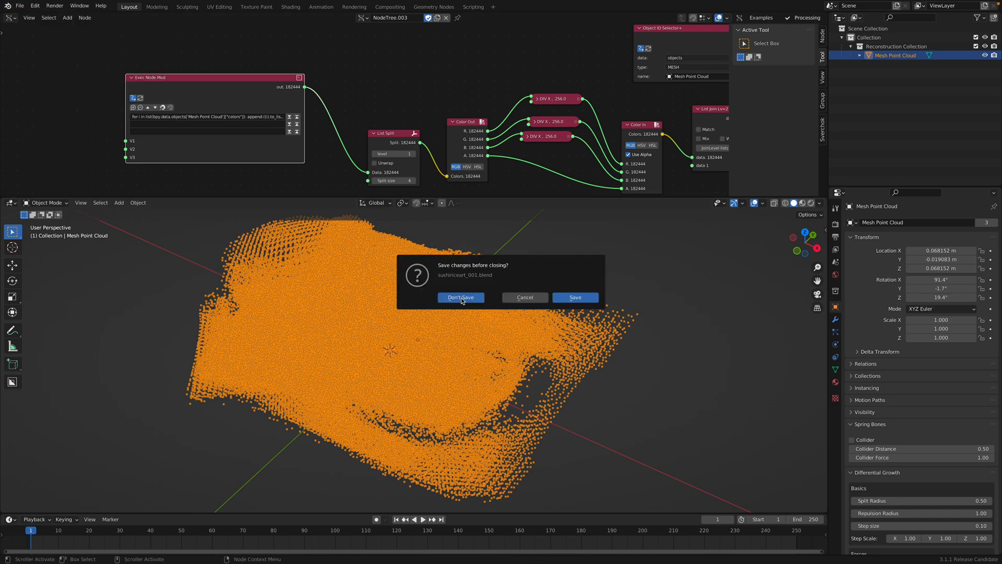
left_click(462, 297)
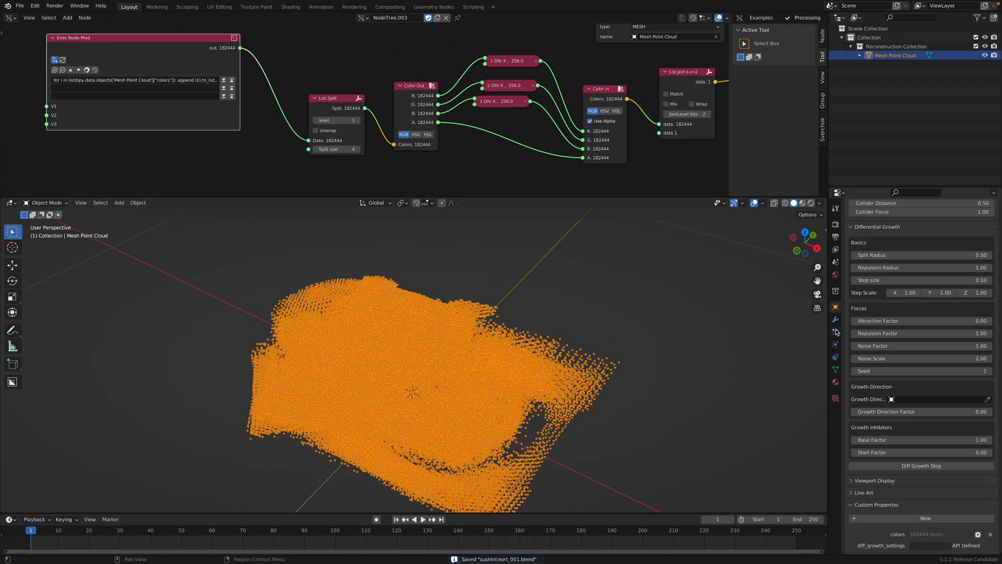
Add a Geometry Nodes modifier to Mesh Point Cloud and assign the Geometry Nodes.001 group
left_click(915, 222)
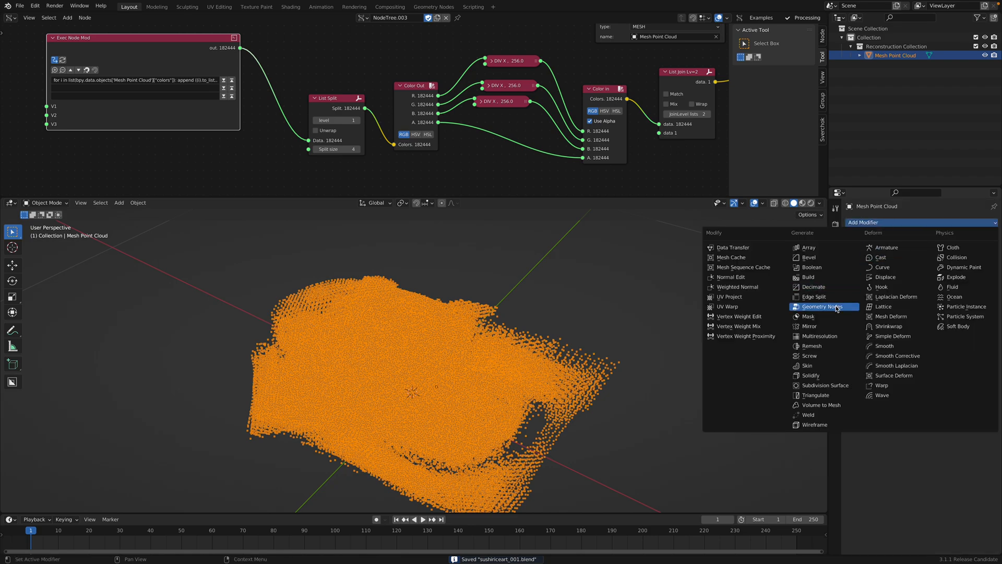
left_click(822, 307)
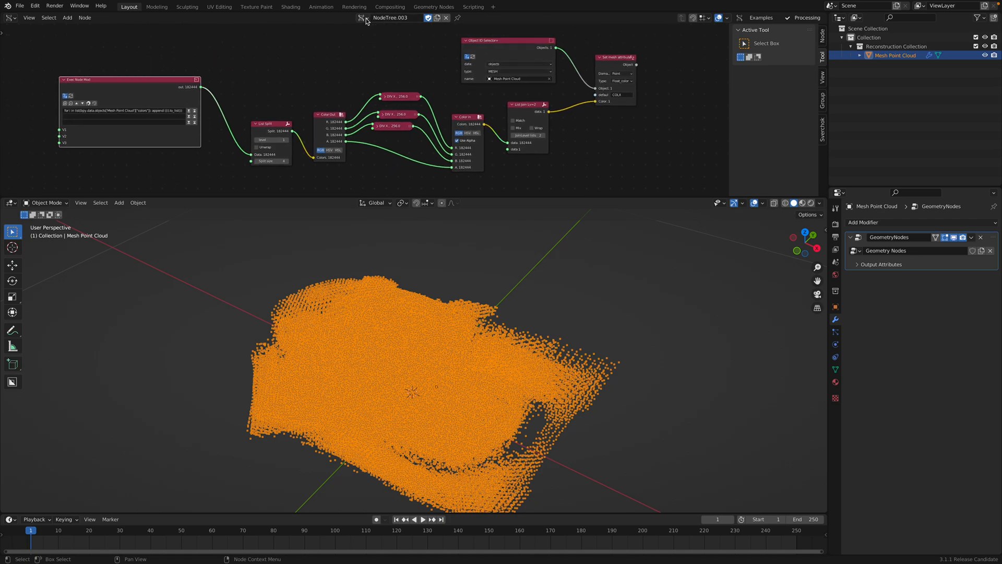
mouse_move(156, 103)
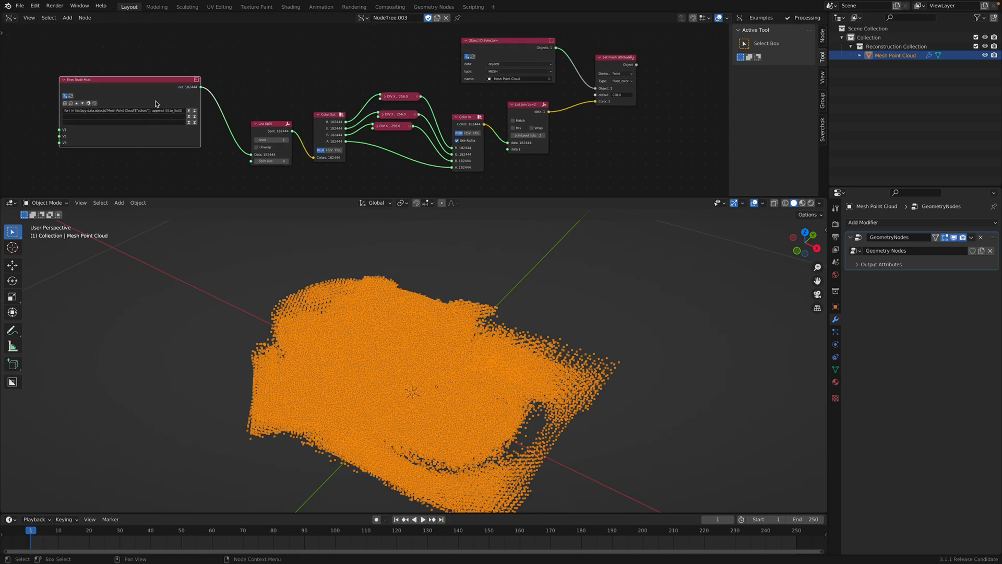
left_click(854, 251)
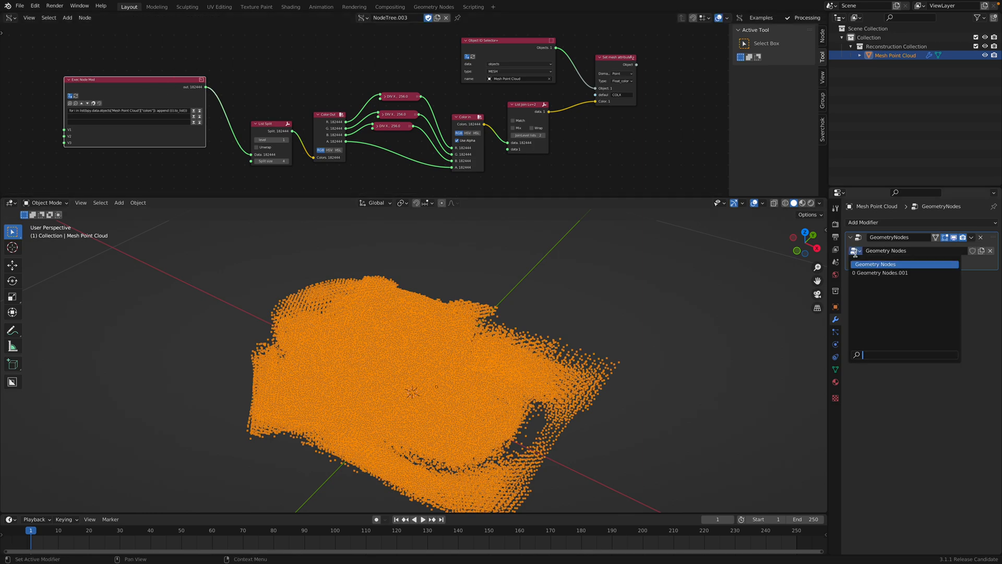
left_click(882, 272)
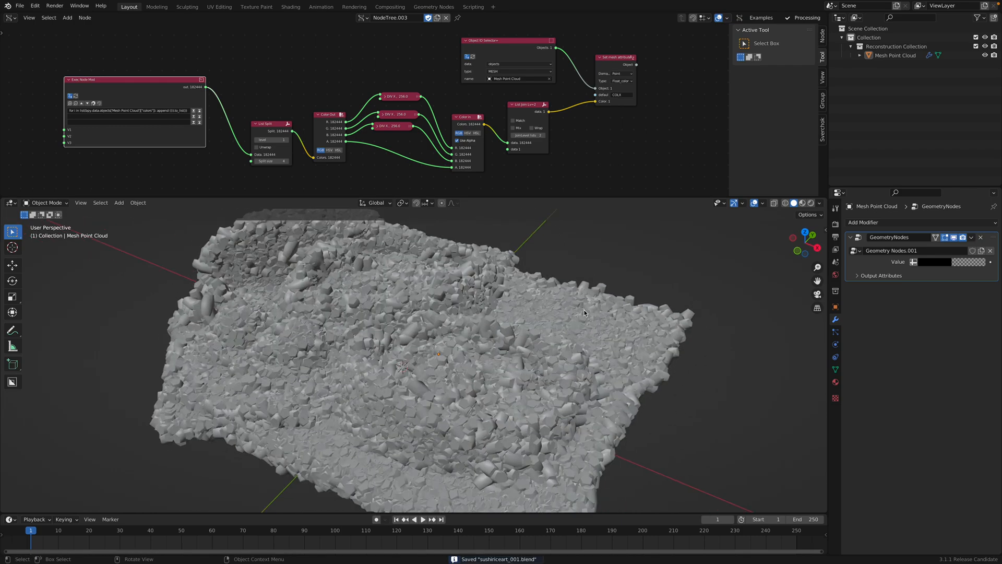
left_click(8, 19)
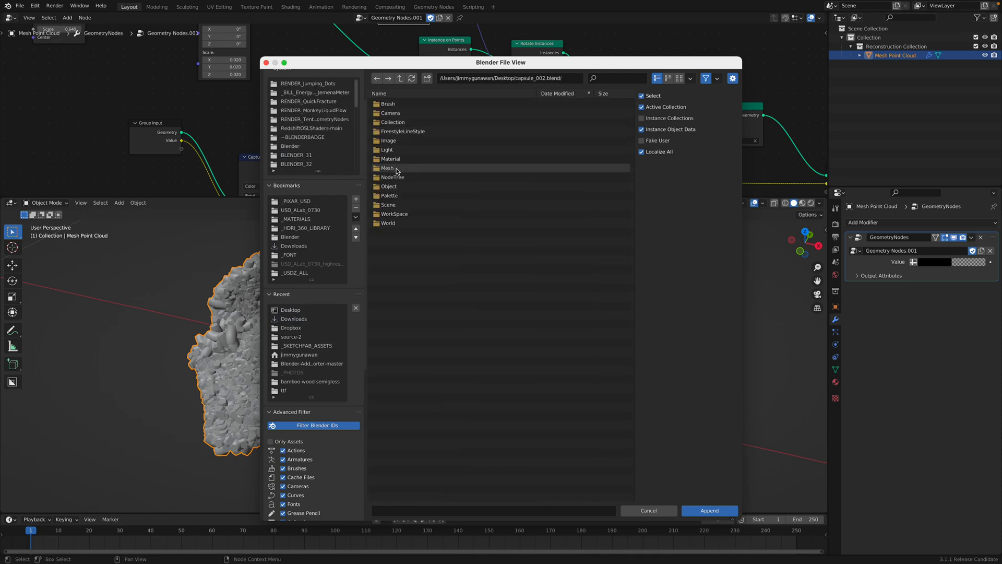
Give the new cube the appended Capsule node group with a Transform node scaled to 0.020
double_click(388, 167)
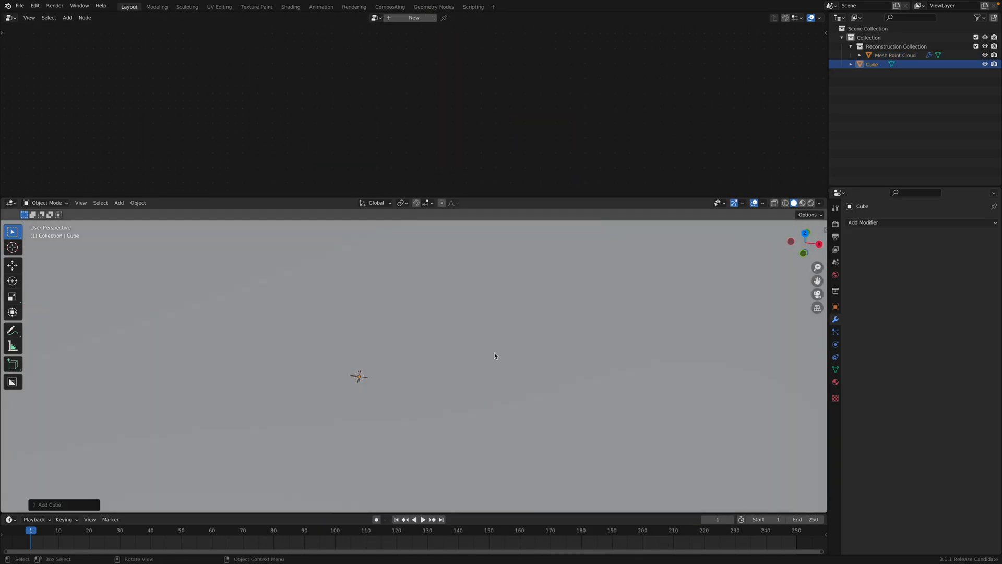
left_click(863, 222)
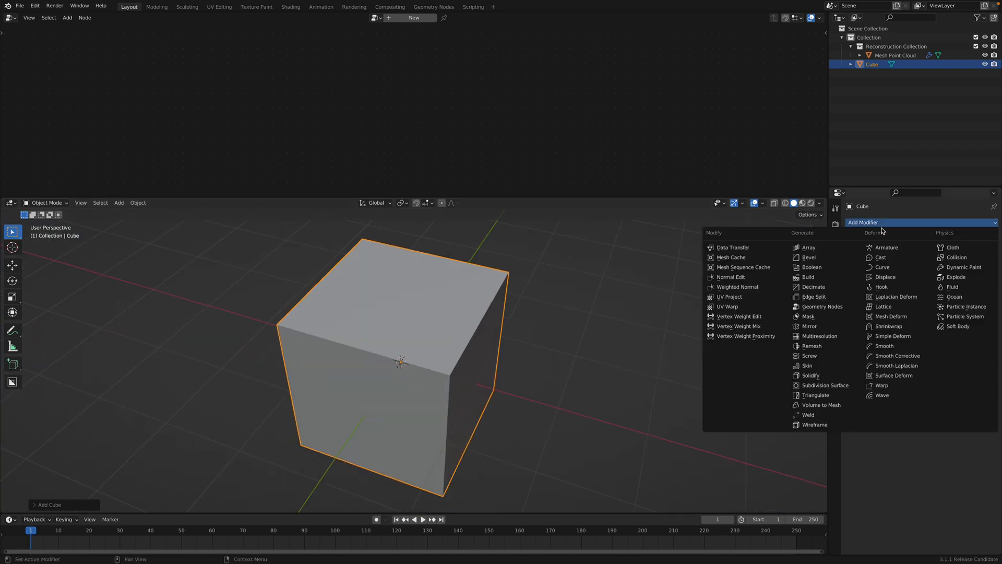
left_click(823, 307)
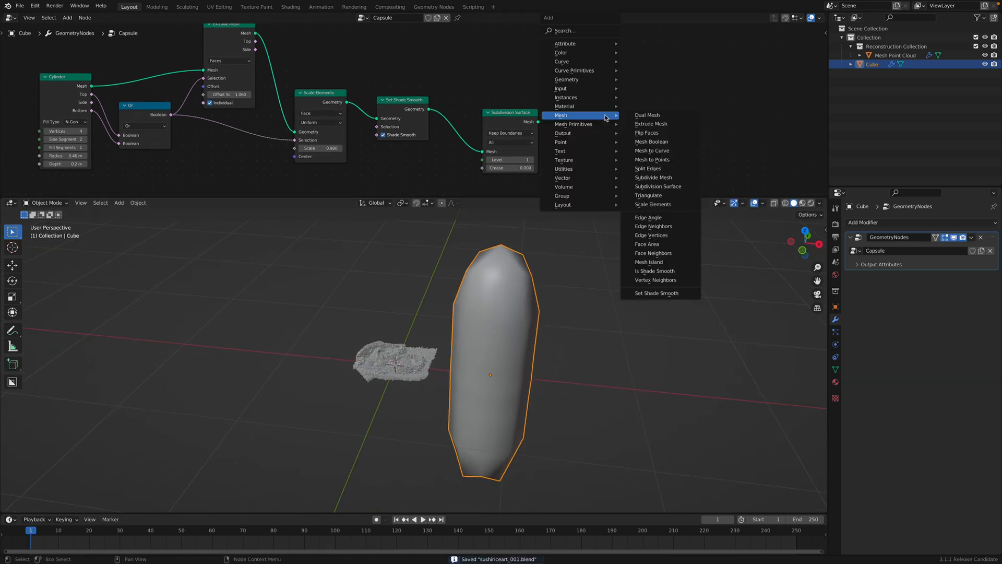
type("tra")
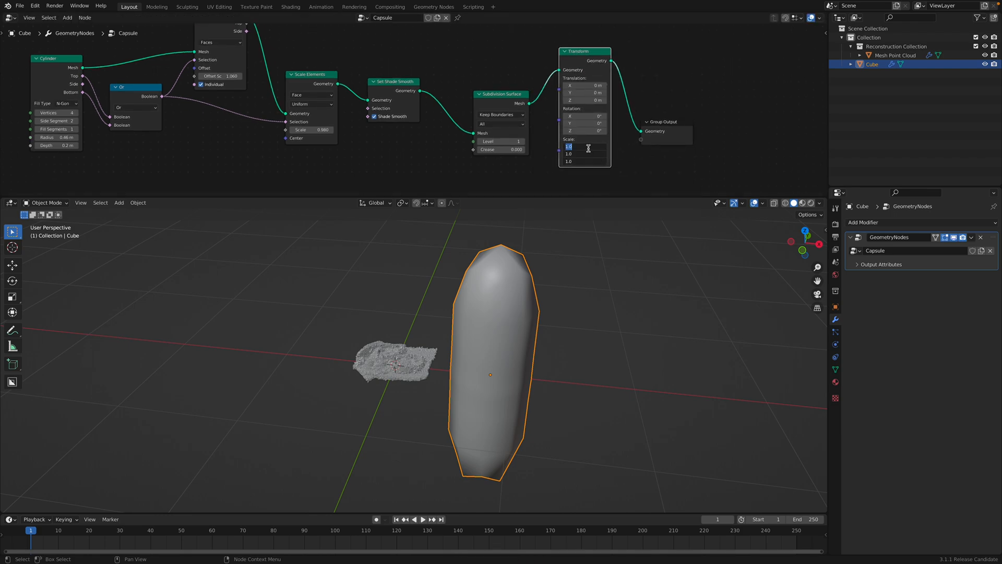
type("0.020")
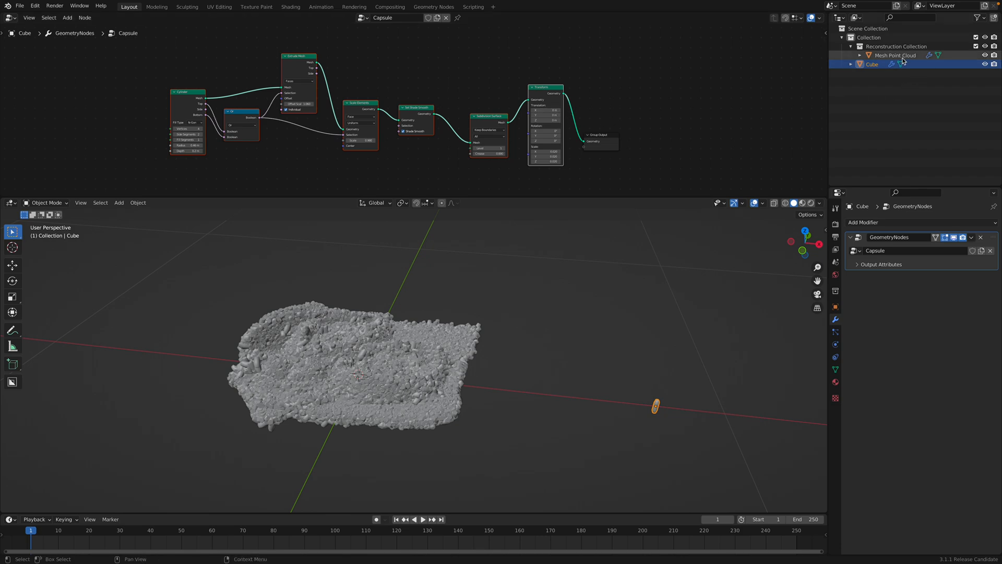
Select Mesh Point Cloud to instance the capsule grains over its points
left_click(894, 54)
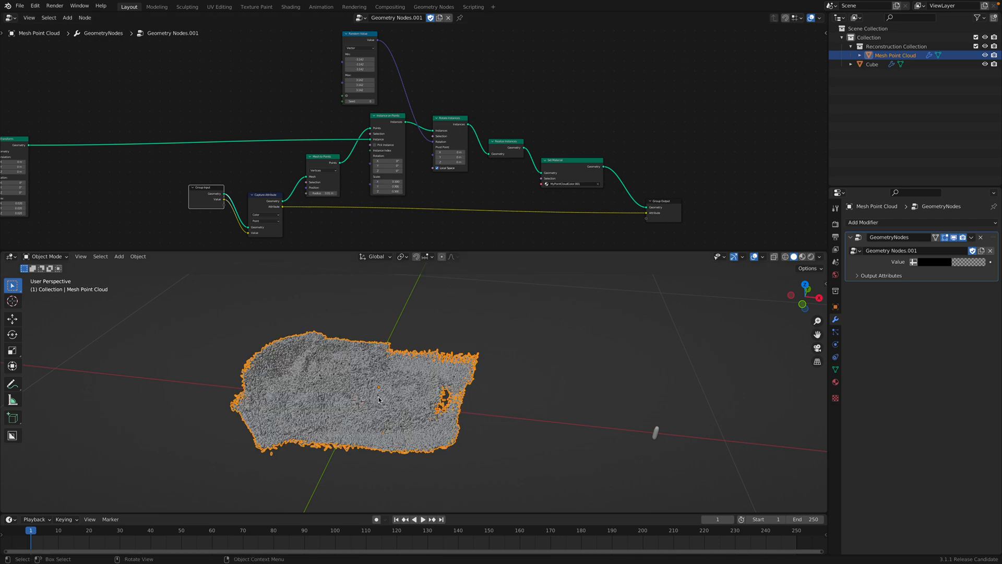
mouse_move(393, 396)
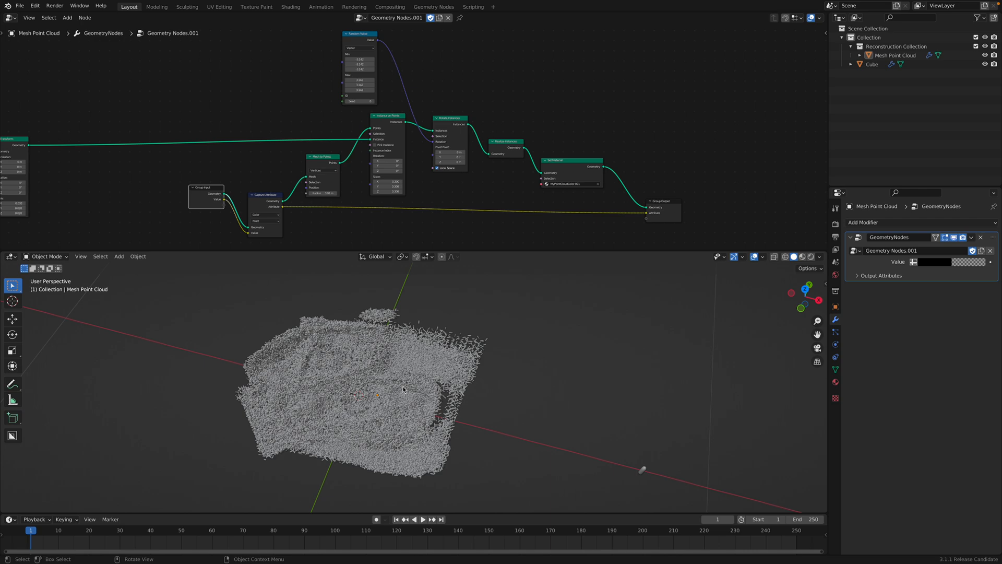
mouse_move(381, 407)
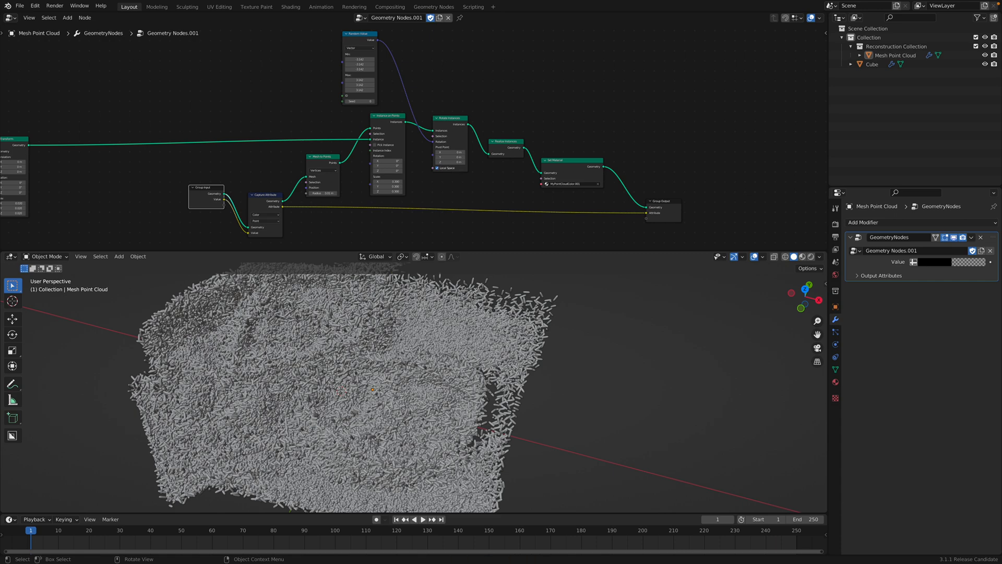
mouse_move(647, 323)
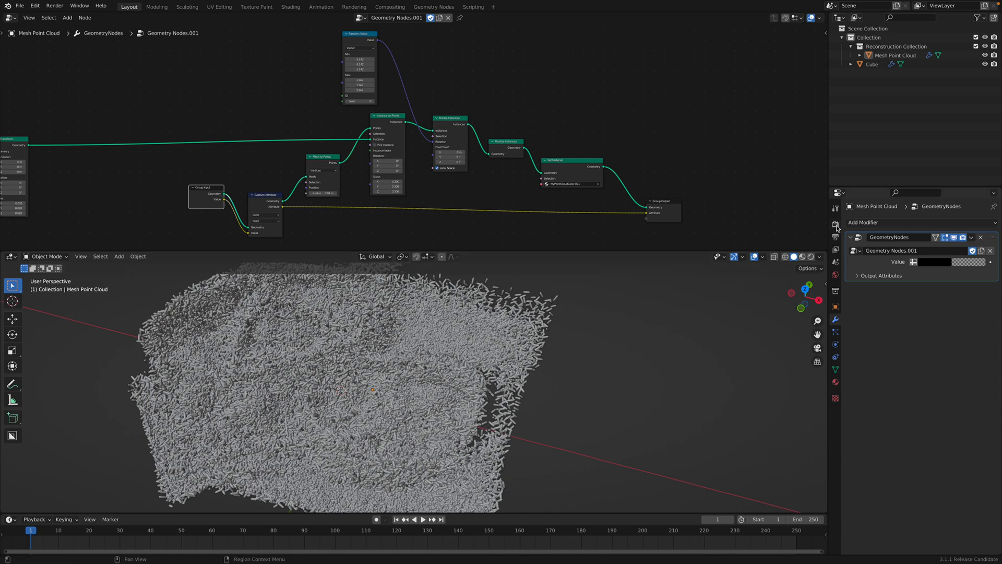
Switch the render engine to Cycles and preview the viewport in Rendered shading
left_click(835, 223)
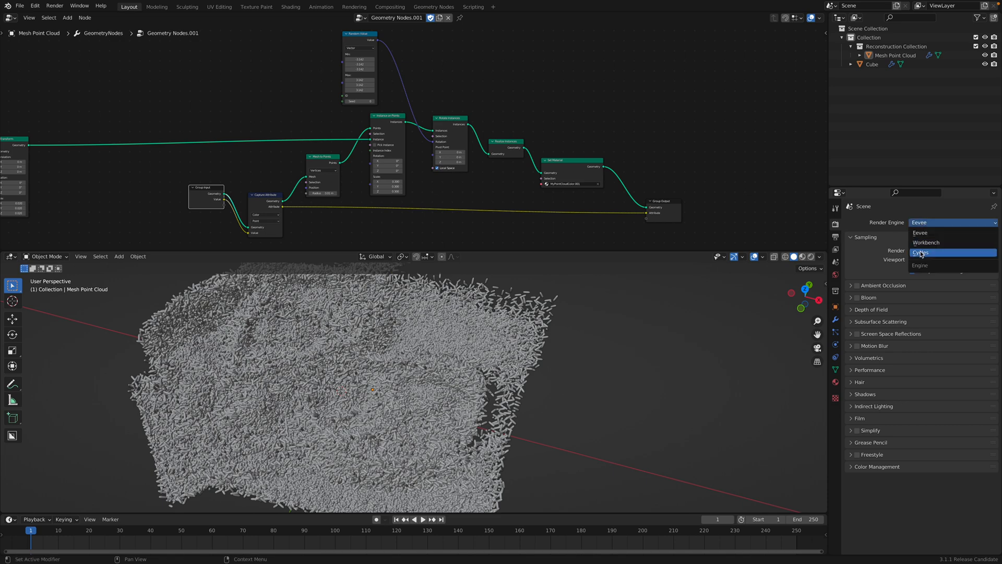
left_click(921, 252)
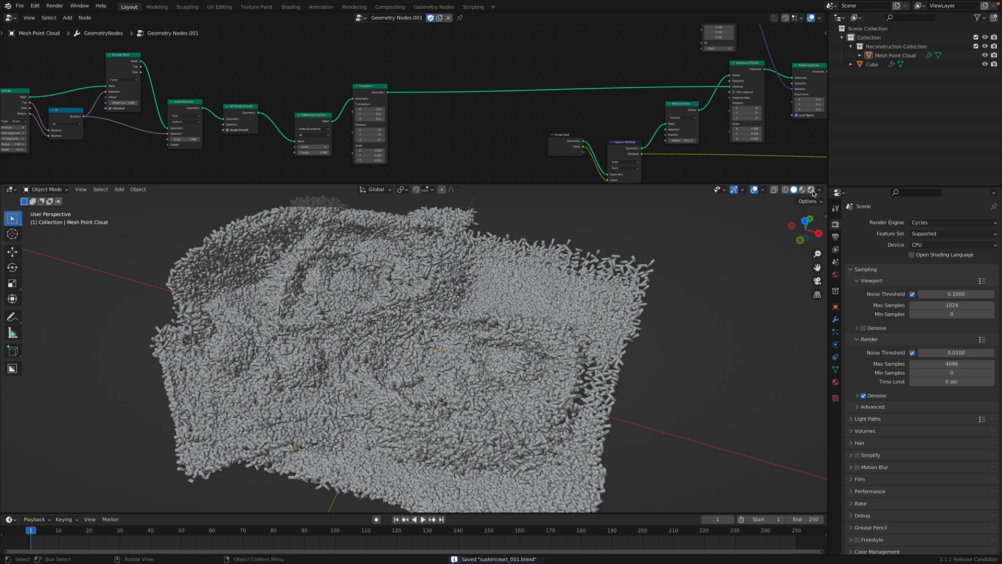
left_click(799, 189)
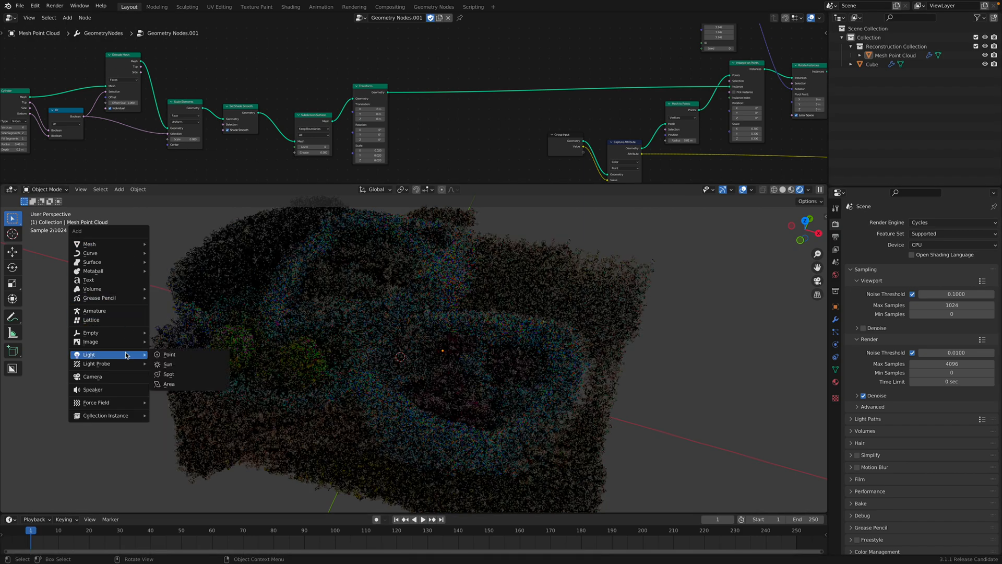
mouse_move(169, 364)
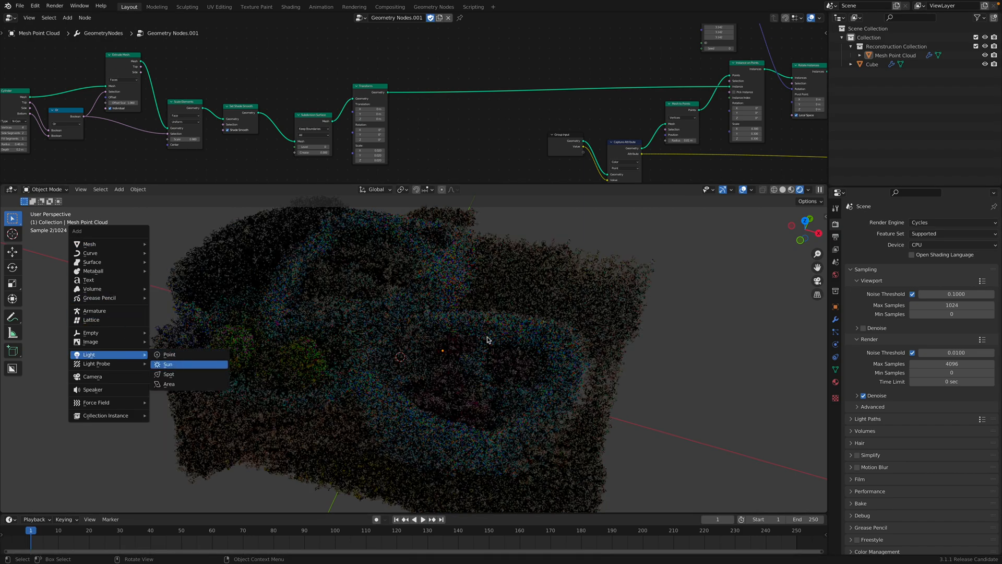
Add a Sun light to brighten the coloured grain scene
left_click(168, 363)
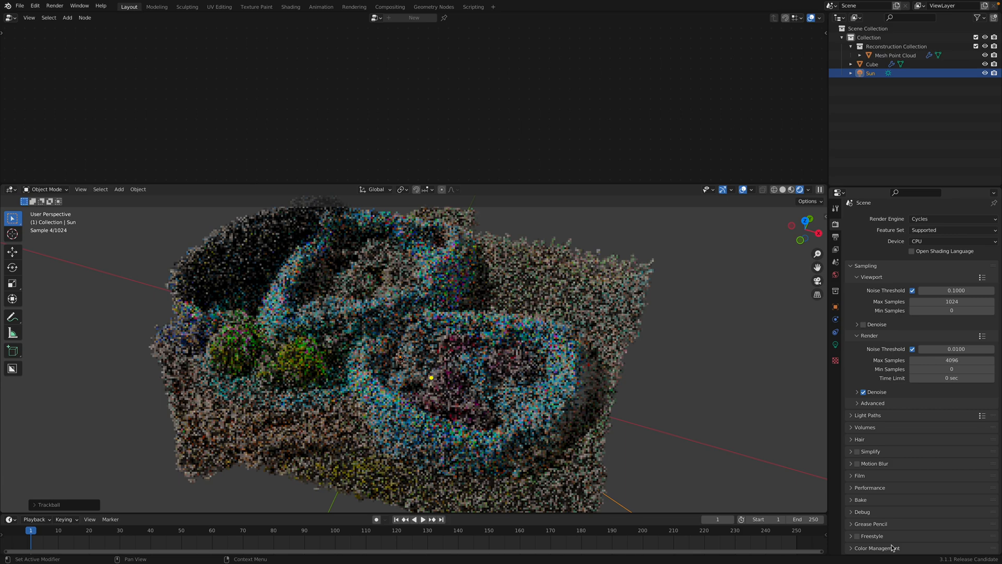
Scroll Render Properties down to the Color Management settings
scroll("down", 3)
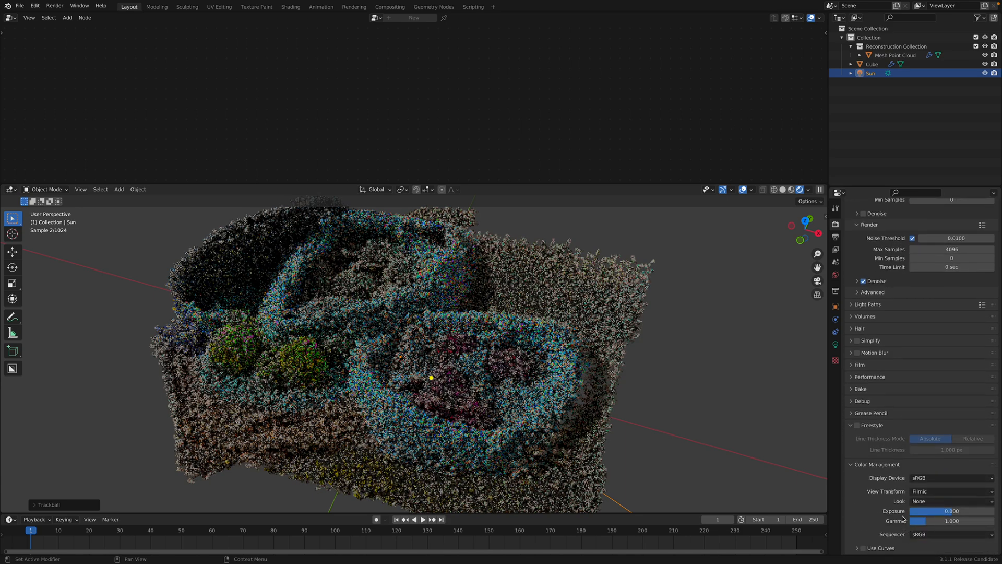
mouse_move(723, 307)
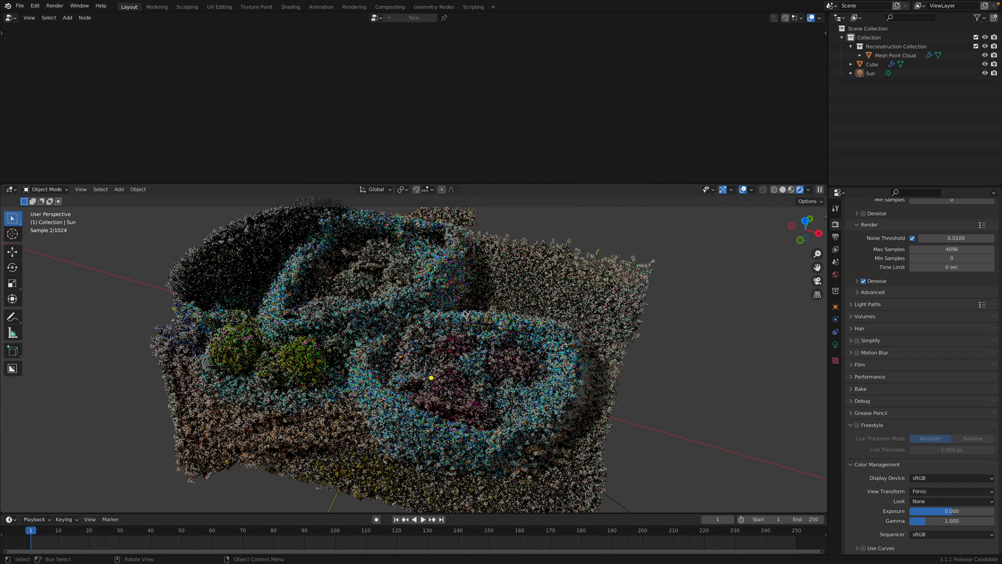
mouse_move(389, 320)
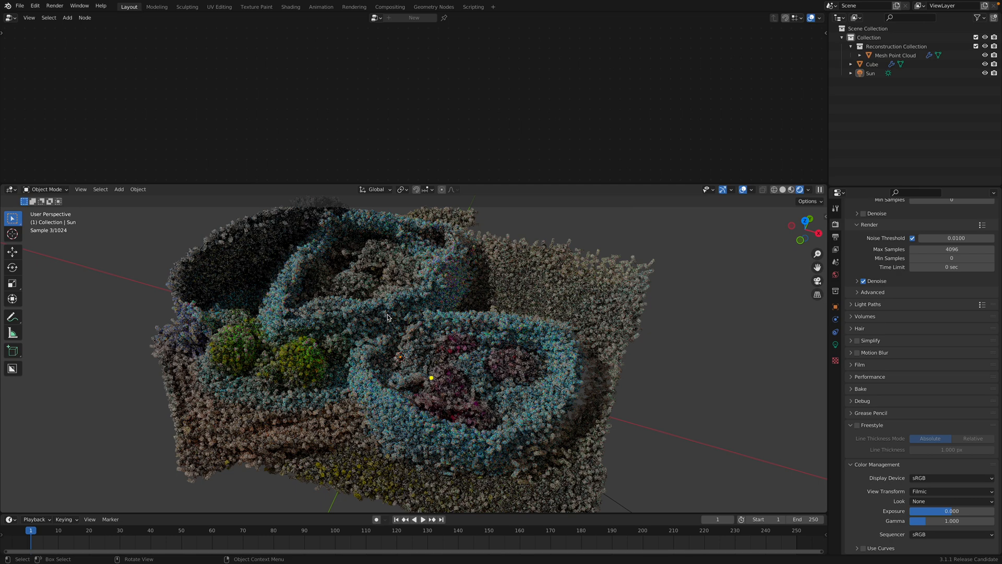
mouse_move(451, 333)
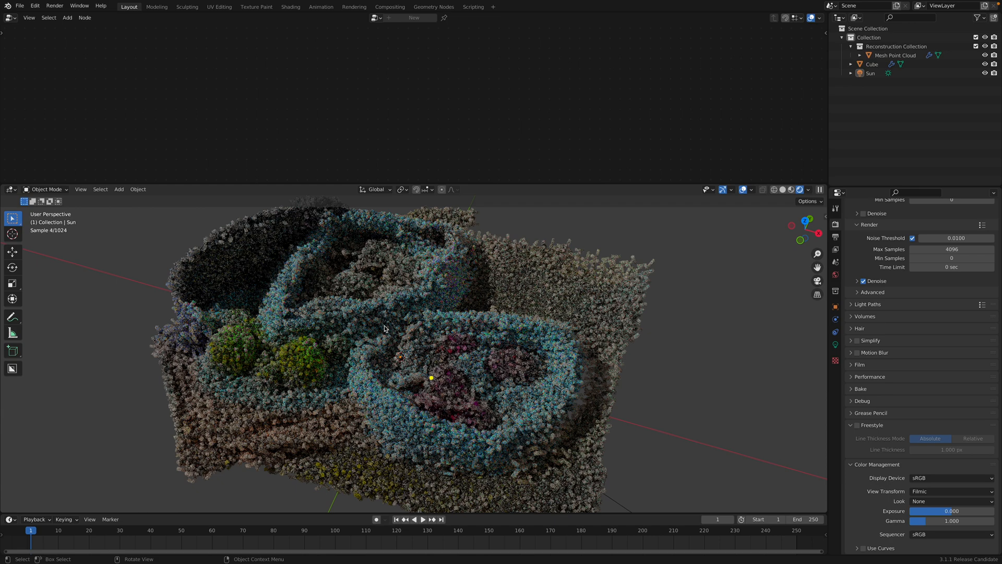
mouse_move(419, 308)
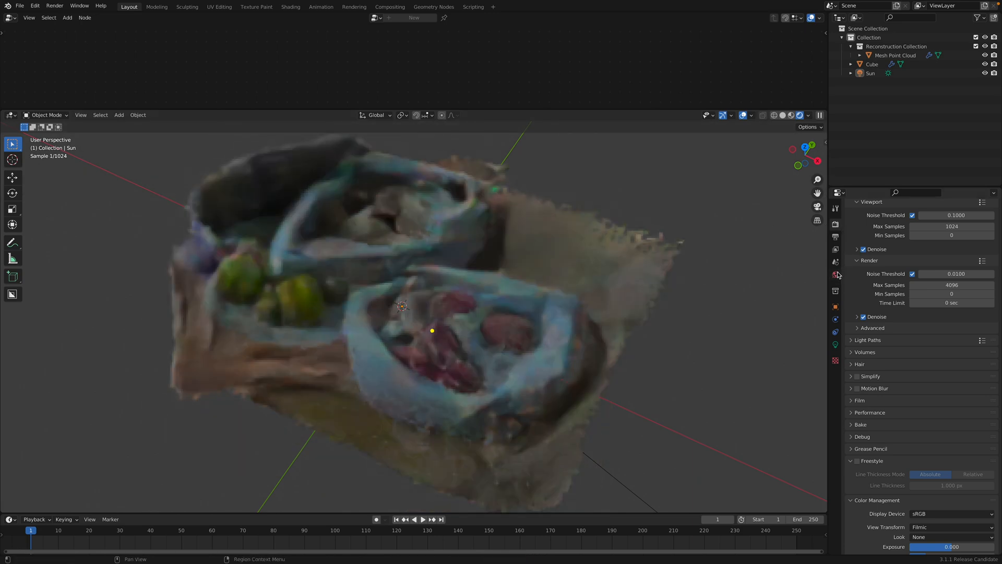
Set the World surface colour to a light gray at strength 1.0
left_click(835, 275)
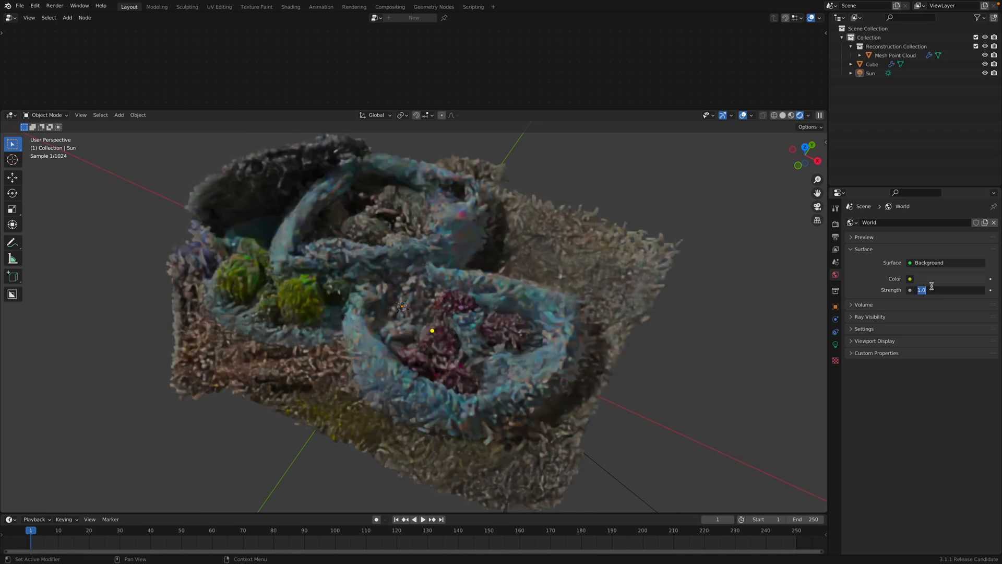
left_click(909, 279)
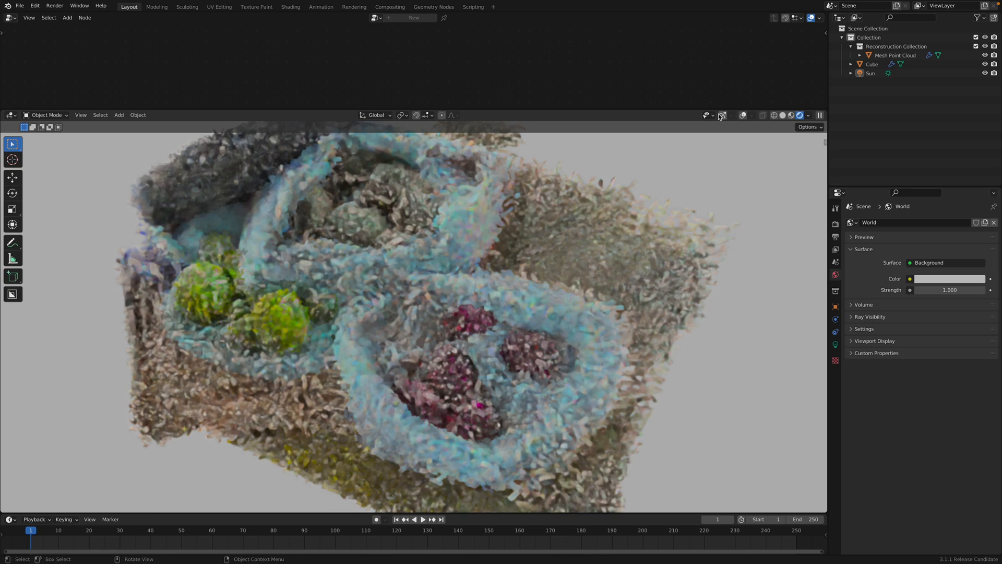
left_click(21, 6)
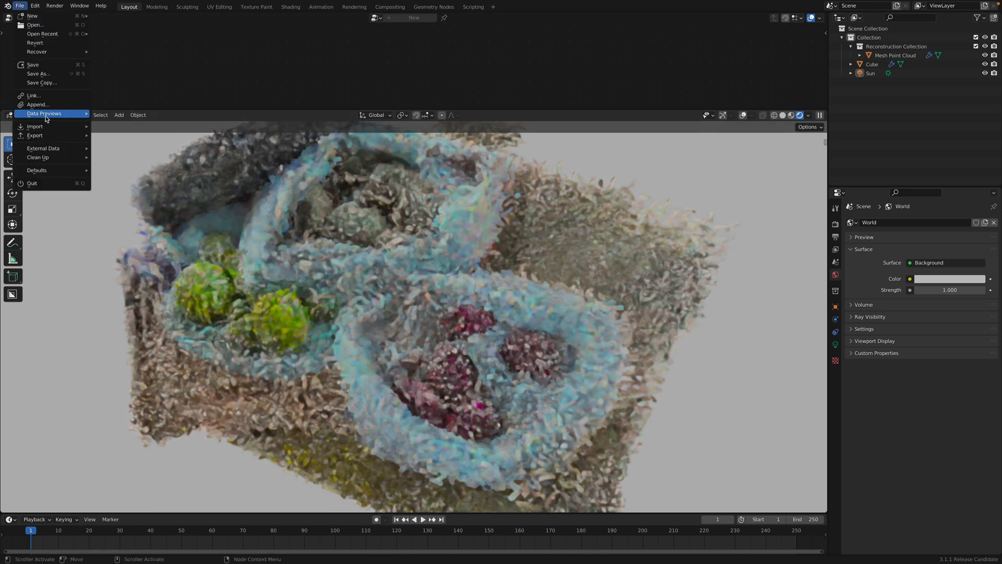
left_click(34, 126)
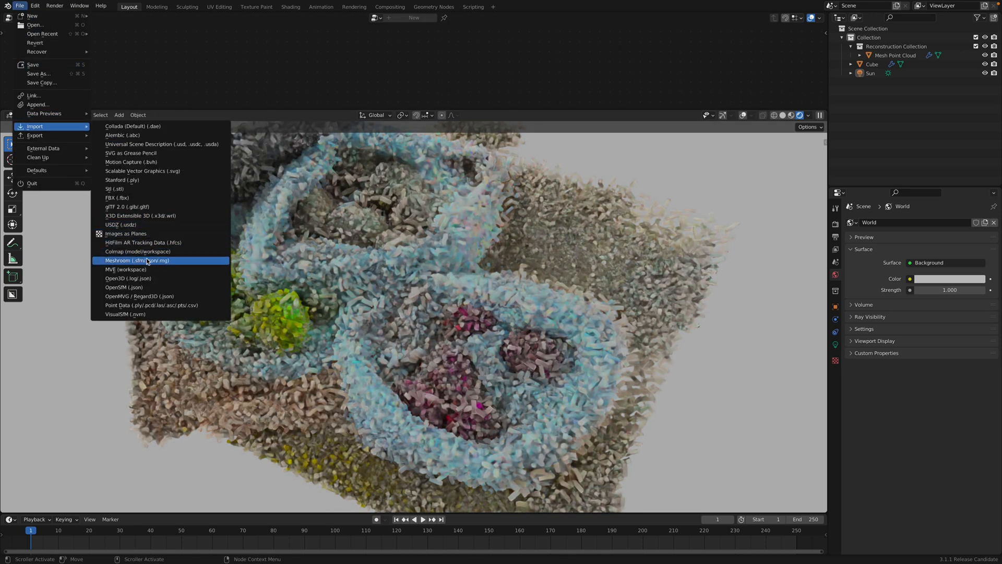
mouse_move(153, 251)
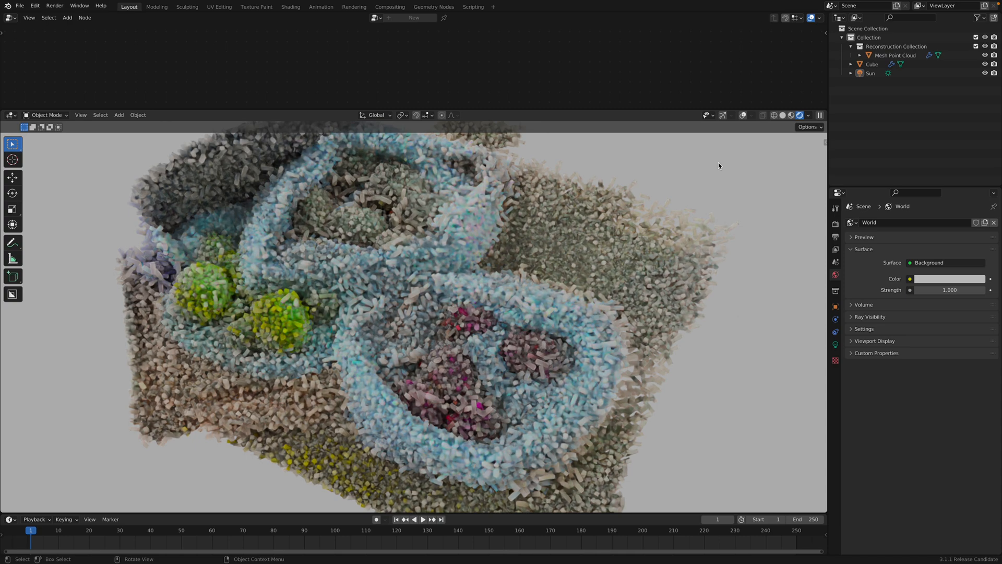
mouse_move(517, 238)
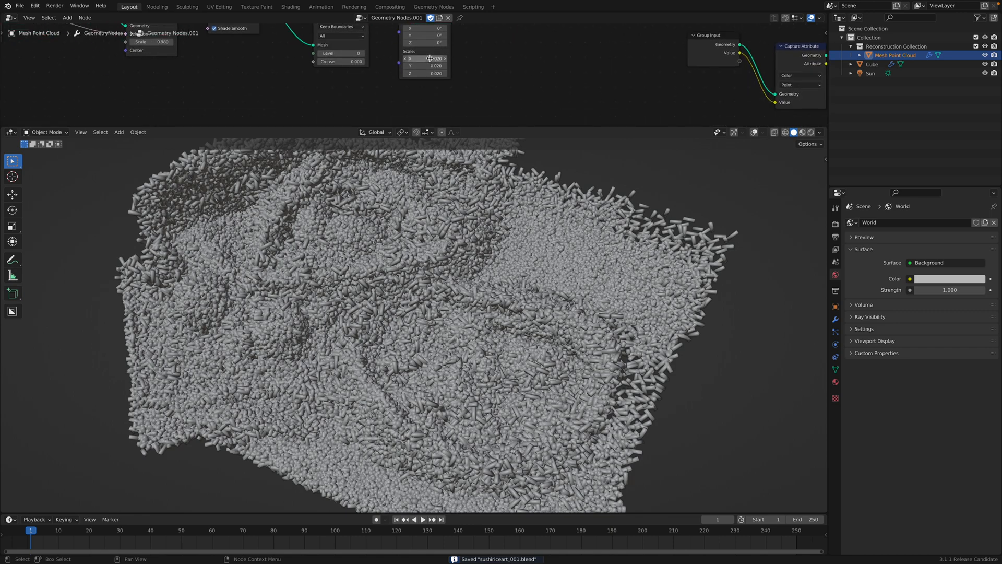
Set the Transform scale to 0.015 and the capsule subdivision level to 1
double_click(429, 59)
type("0.010")
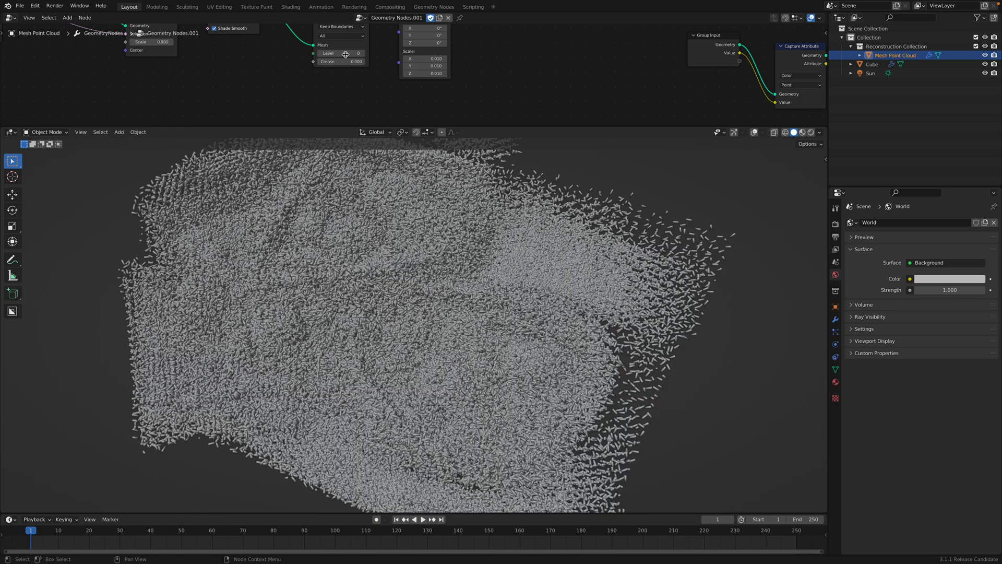
left_click(342, 54)
type("1")
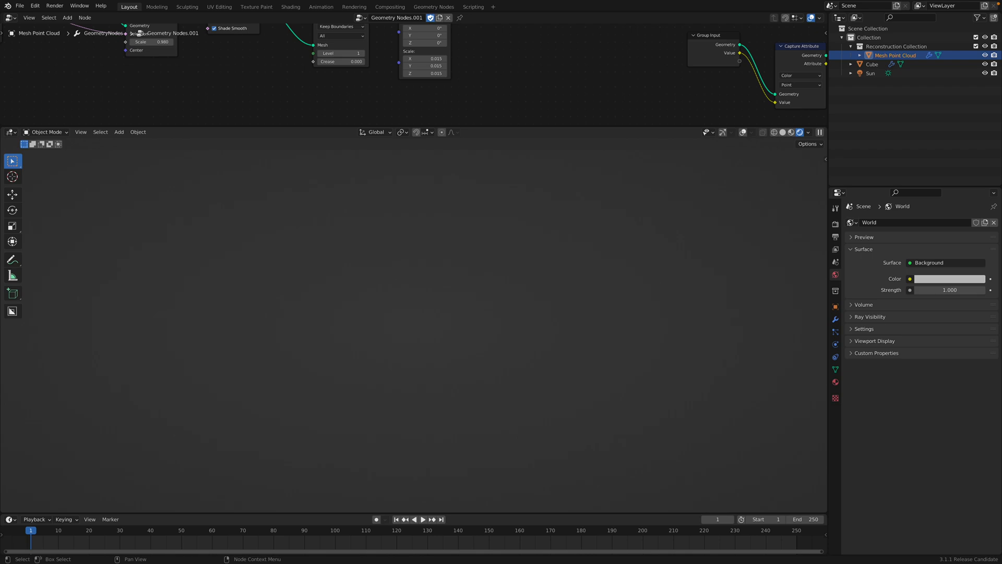
mouse_move(497, 72)
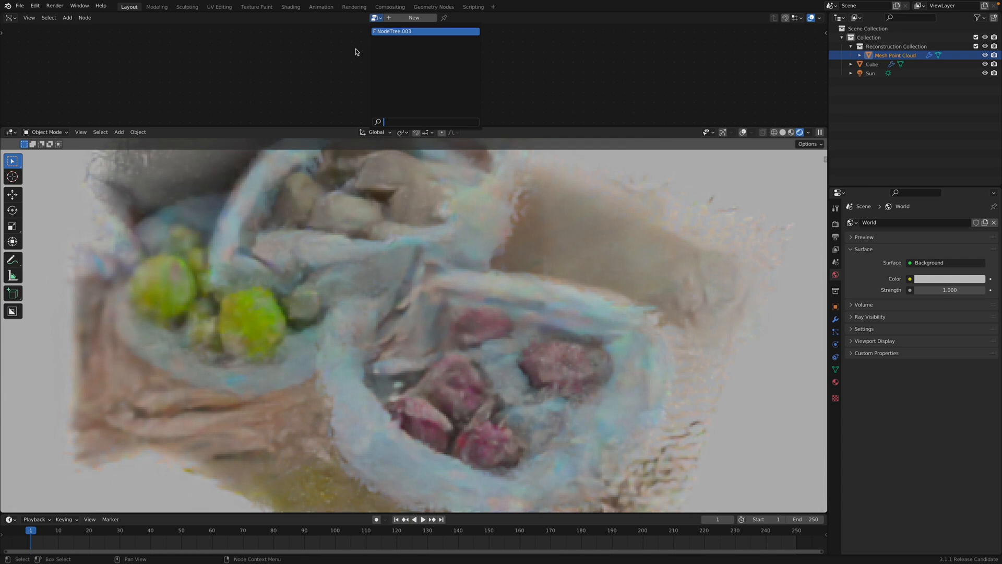
mouse_move(327, 63)
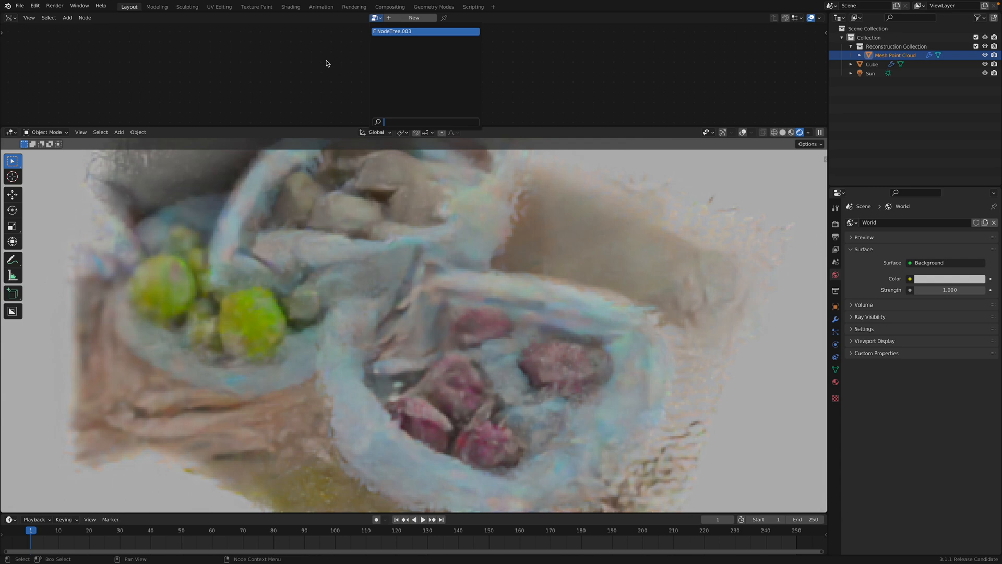
Load NodeTree.003 so the grains reappear coloured from the point data
left_click(411, 31)
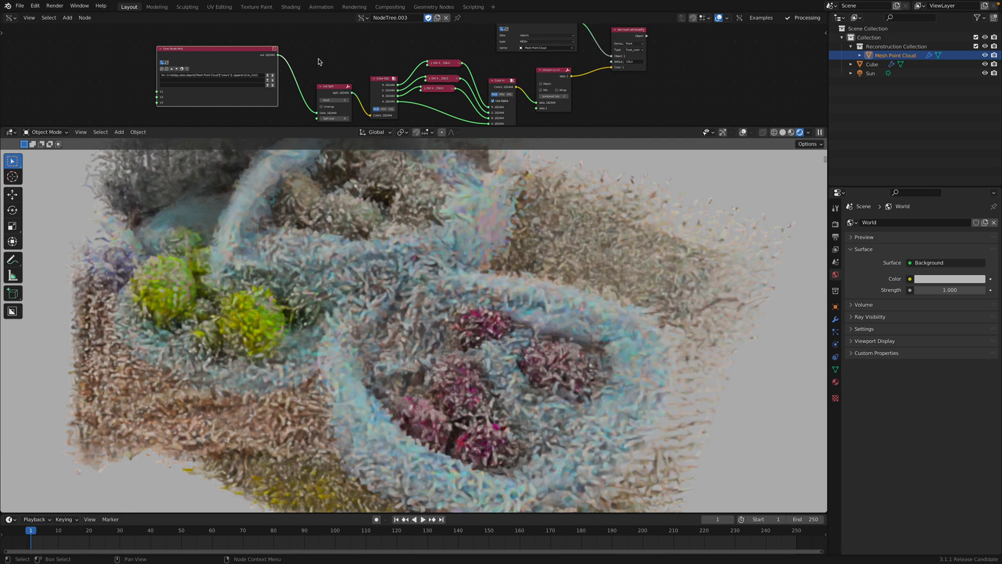
mouse_move(344, 84)
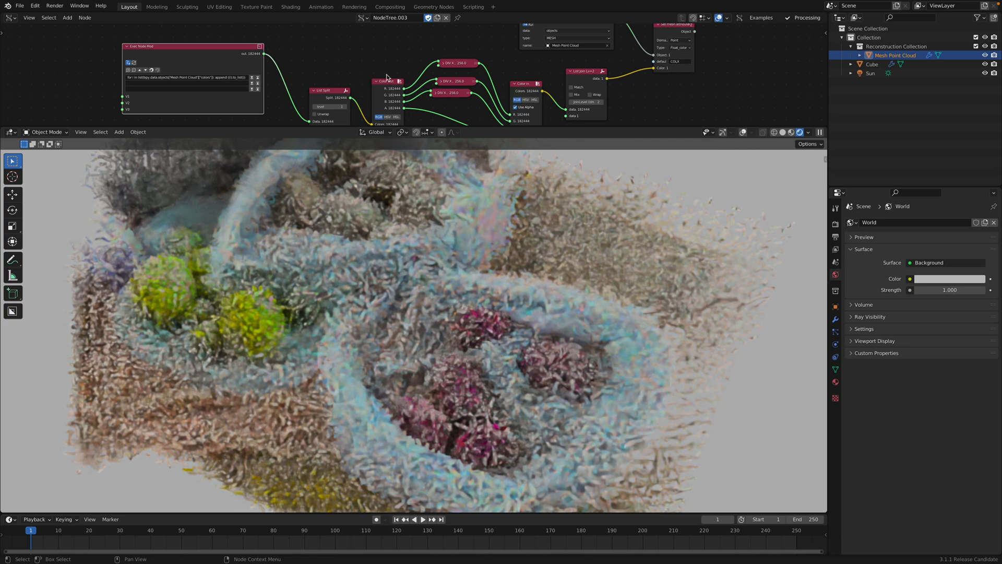
mouse_move(641, 102)
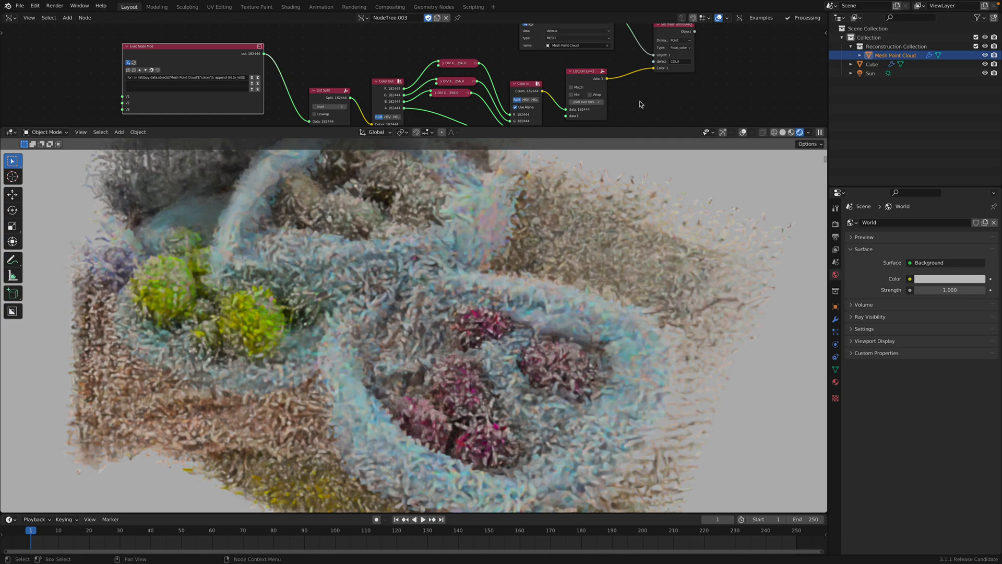
mouse_move(637, 62)
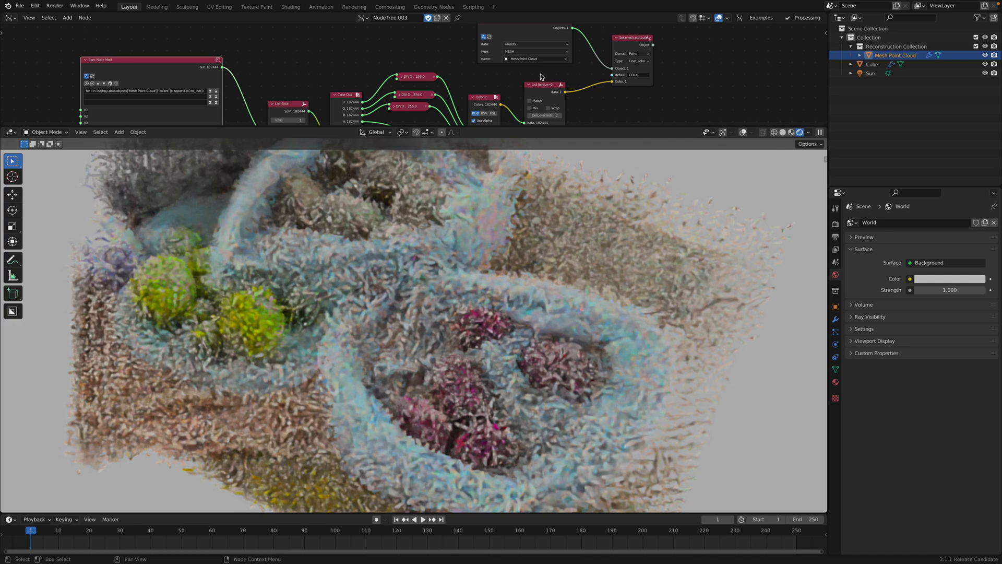
mouse_move(551, 80)
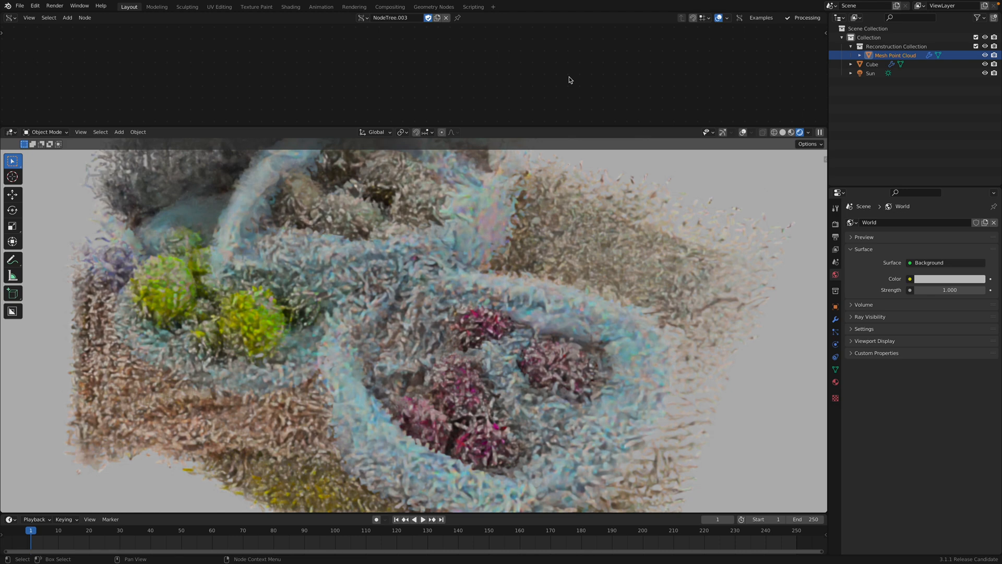
mouse_move(766, 223)
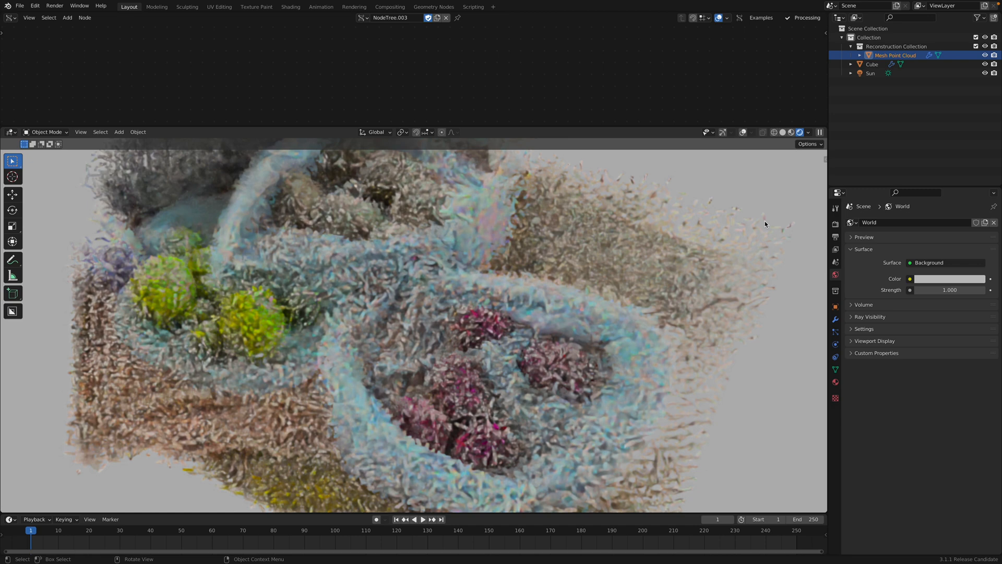
mouse_move(651, 228)
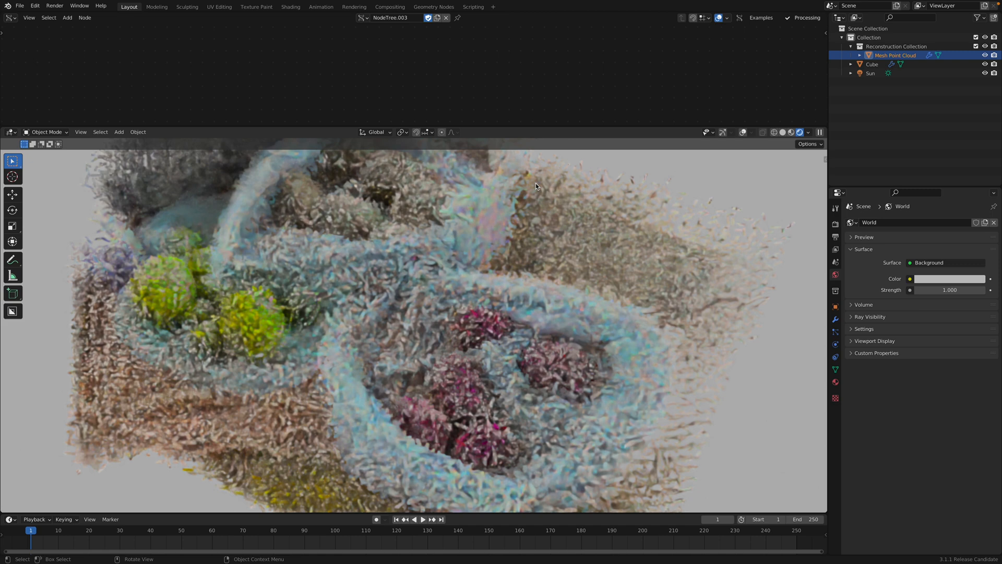
mouse_move(529, 300)
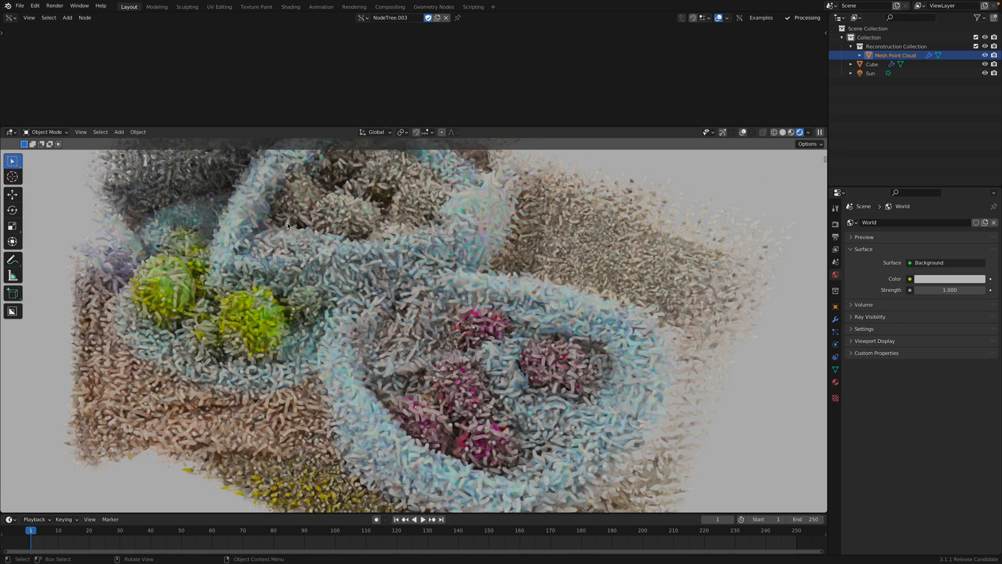
mouse_move(134, 184)
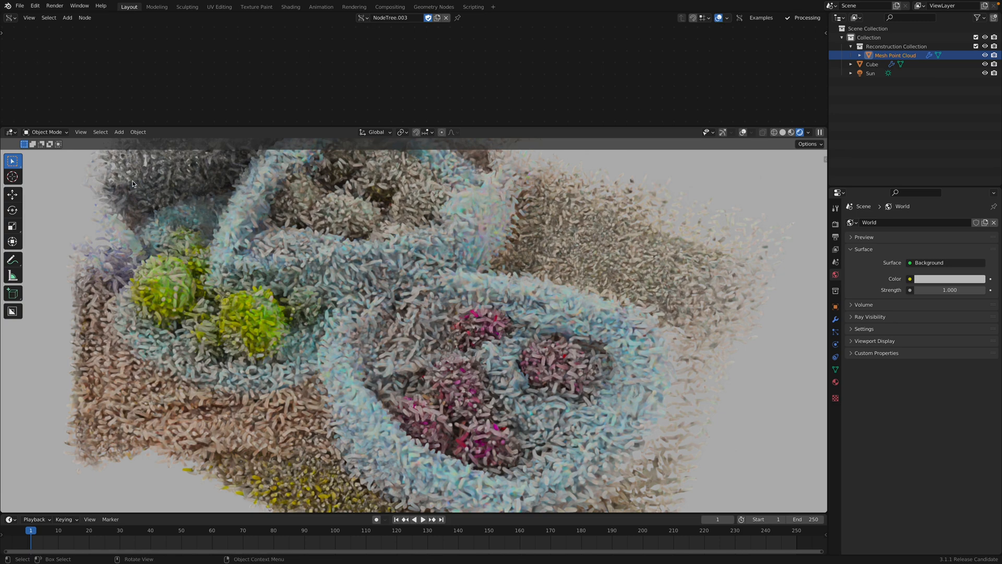
mouse_move(77, 161)
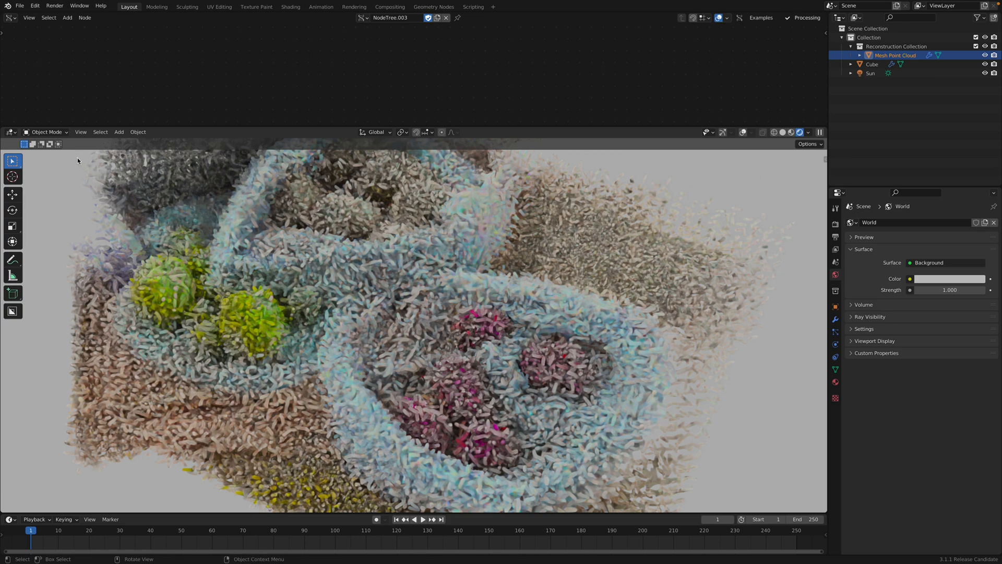
mouse_move(75, 160)
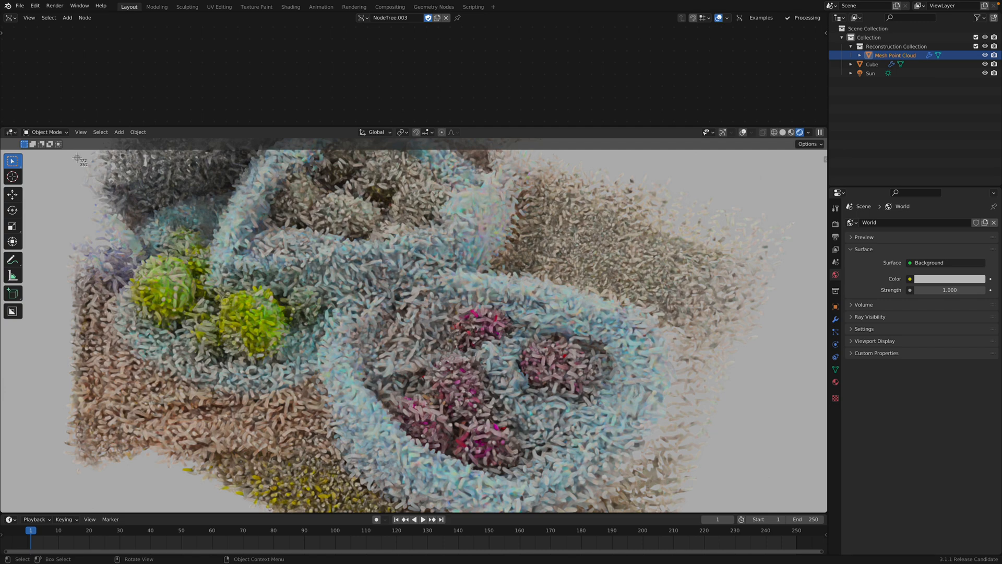
left_click_drag(76, 159, 711, 491)
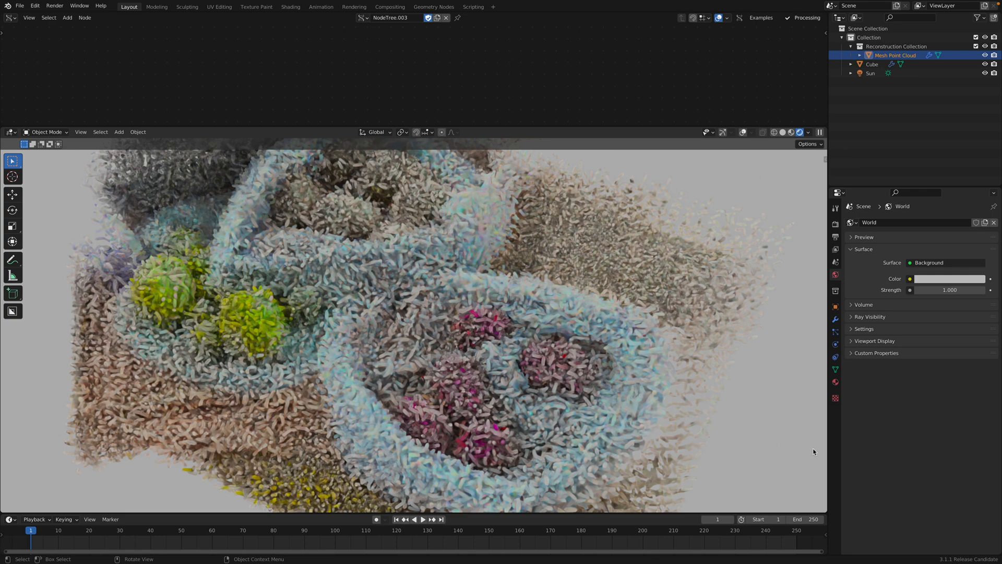
mouse_move(720, 301)
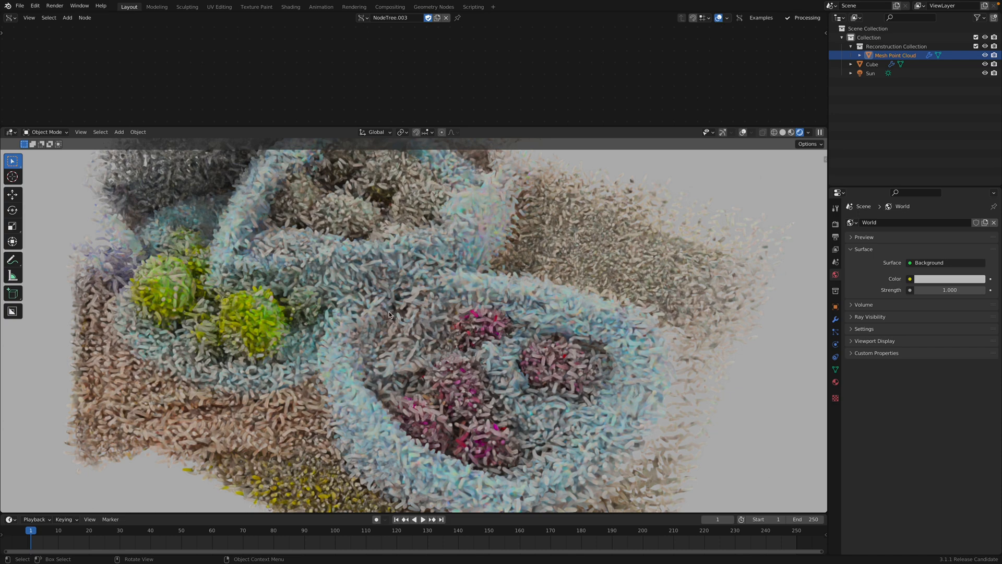
mouse_move(296, 353)
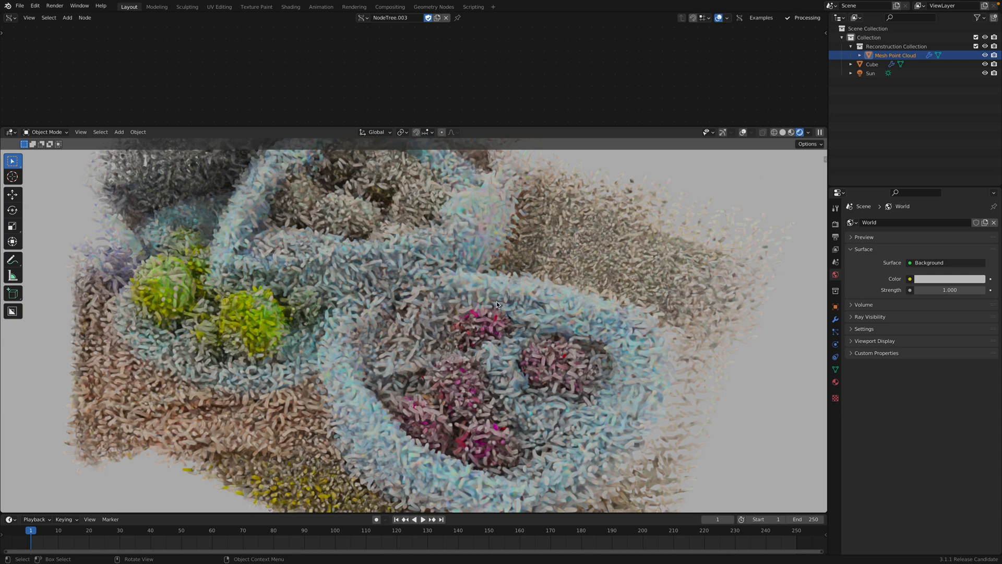
mouse_move(482, 257)
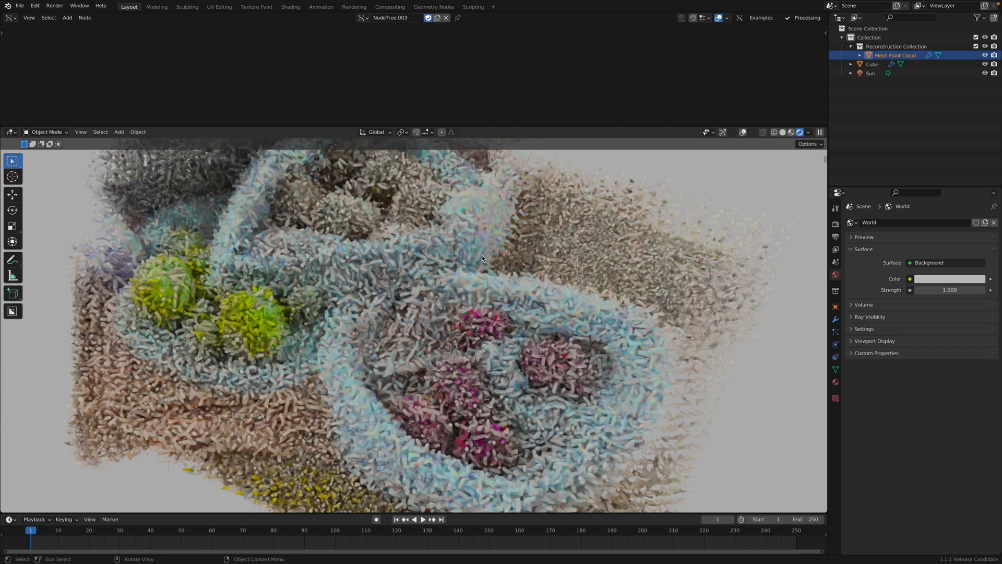
mouse_move(414, 300)
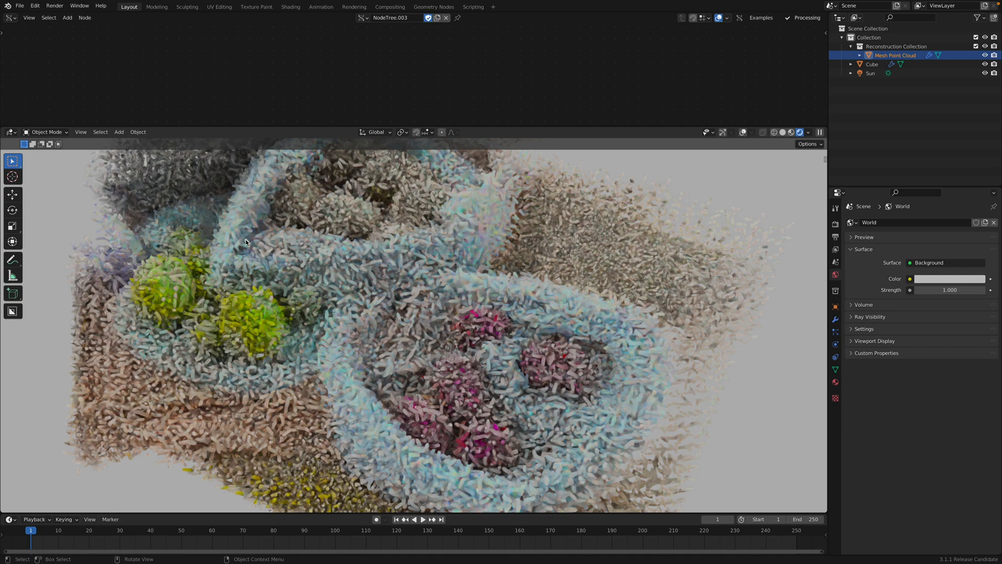
mouse_move(463, 264)
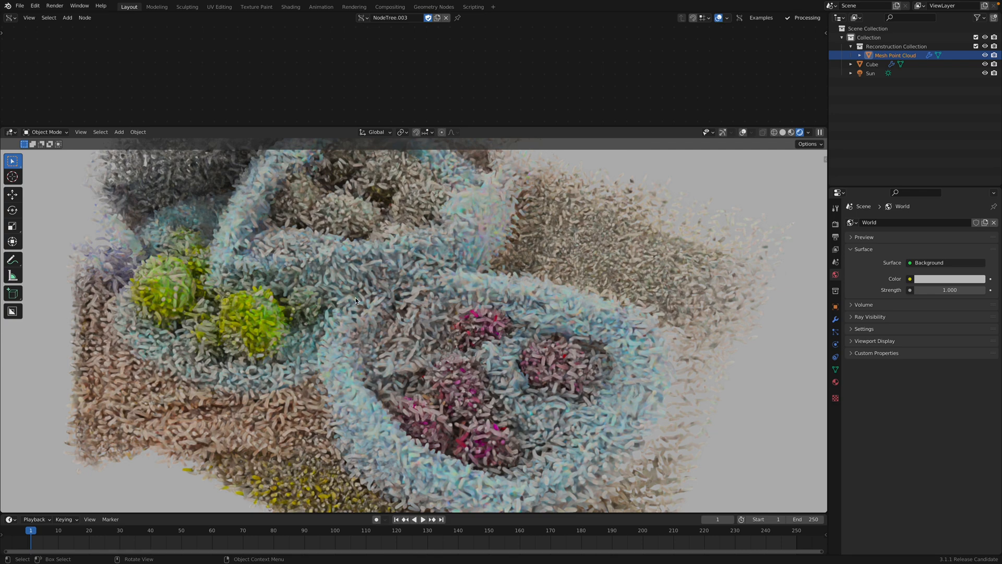
mouse_move(376, 288)
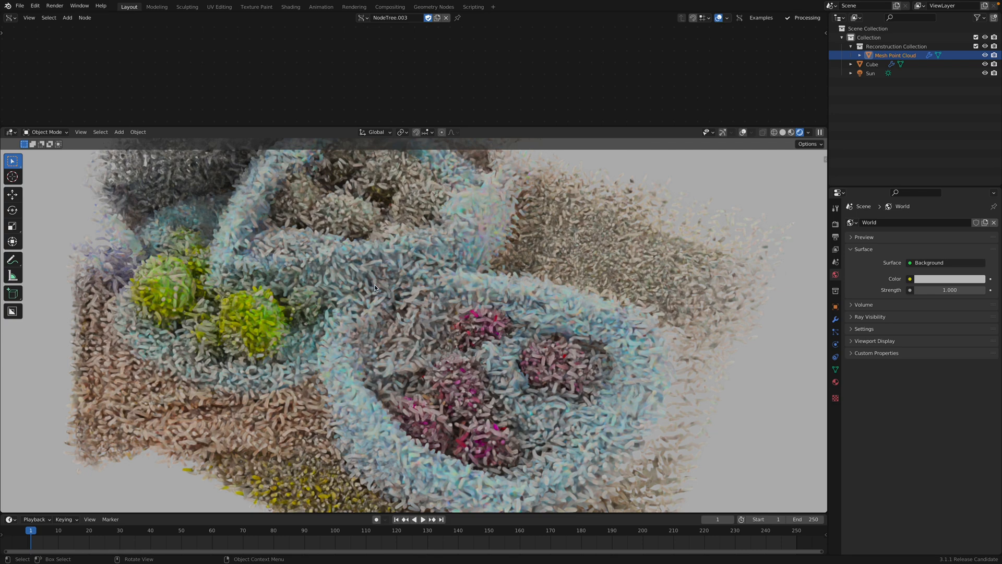
mouse_move(595, 243)
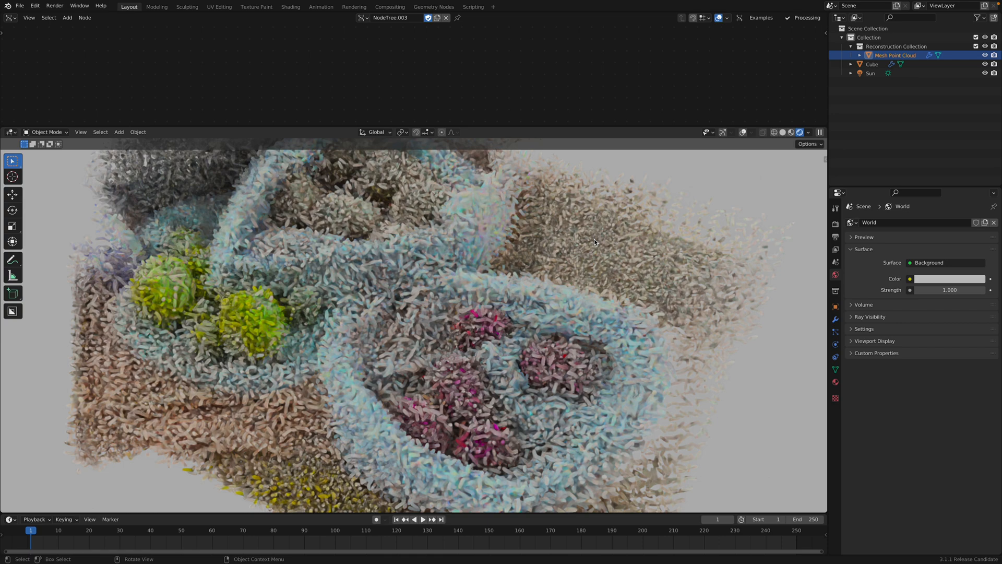
mouse_move(618, 264)
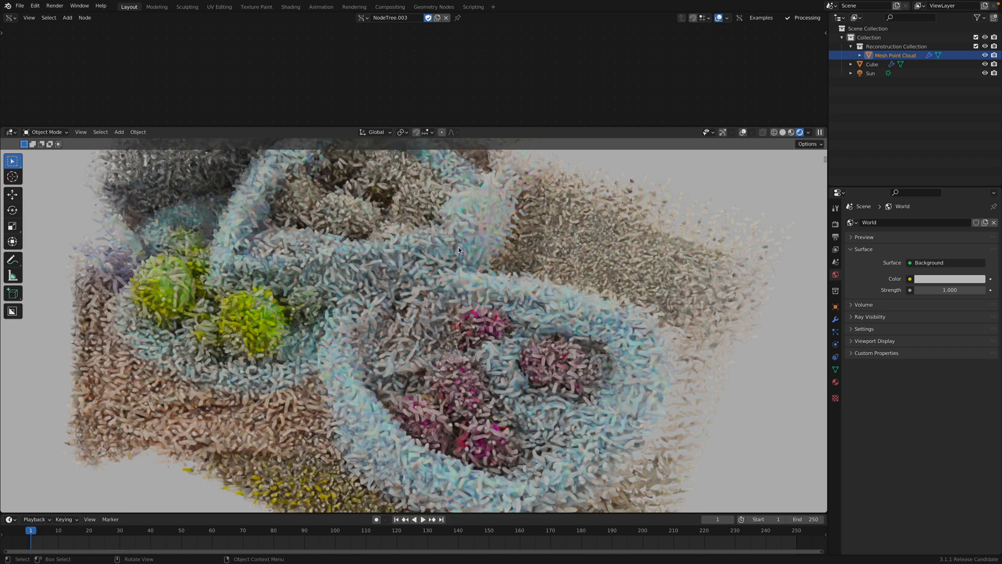
mouse_move(478, 218)
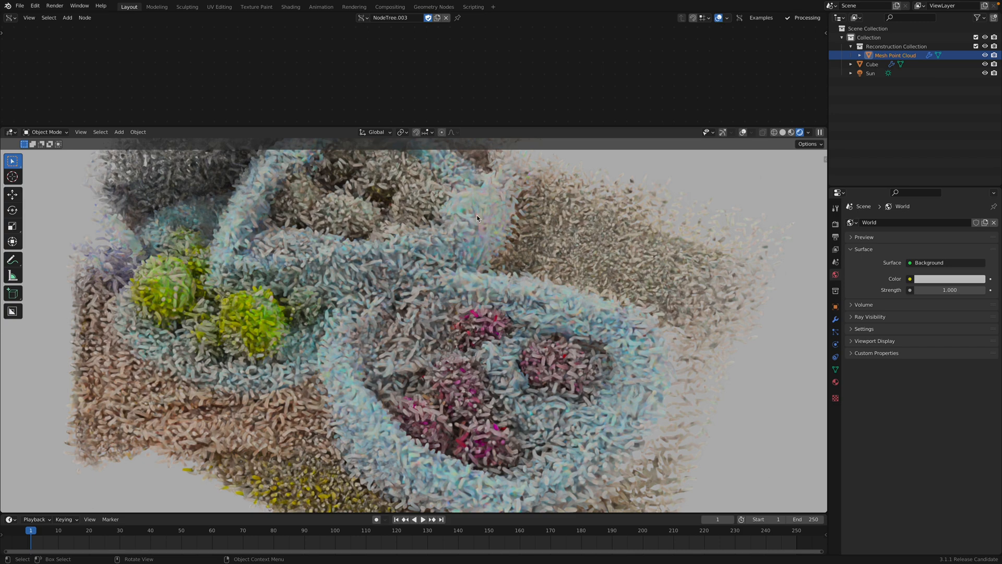